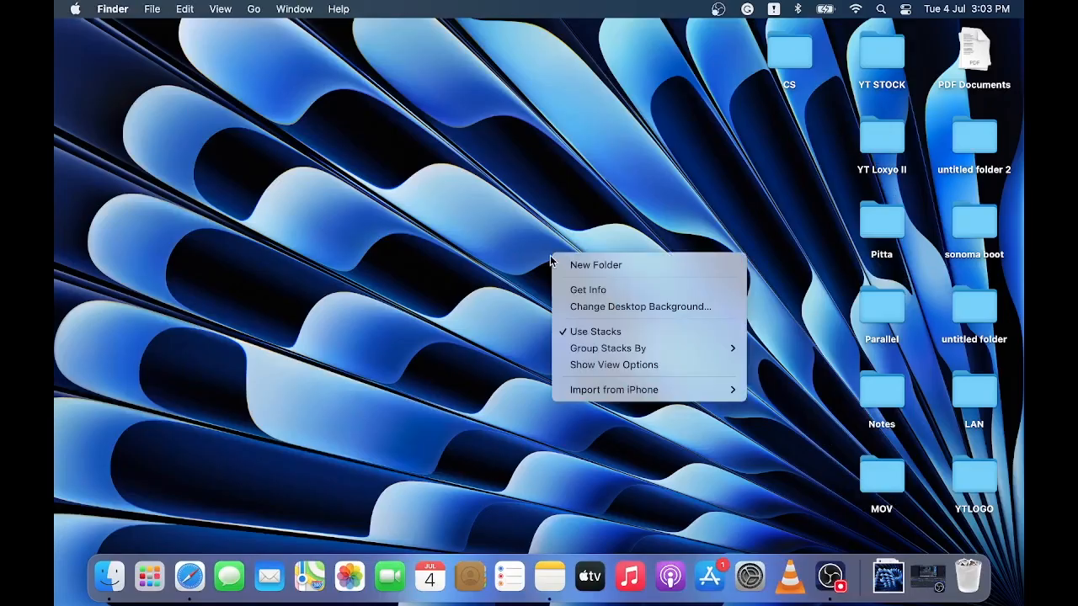
# Step: Launch Safari, go to Google from Favourites and search 'balena etcher' to reach etcher.balena.io
pyautogui.click(694, 132)
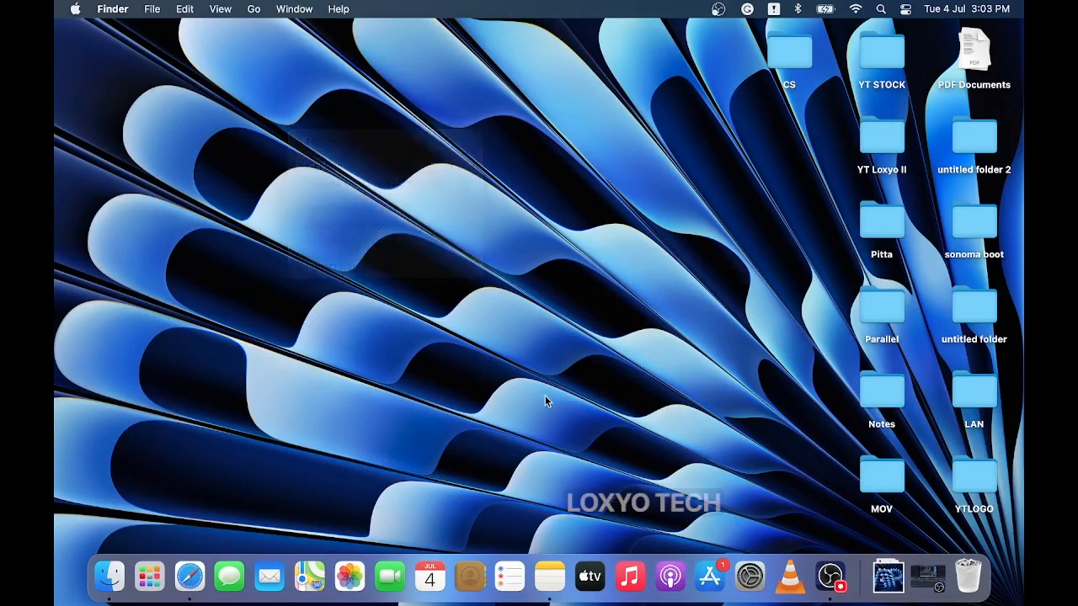
pyautogui.moveTo(250, 528)
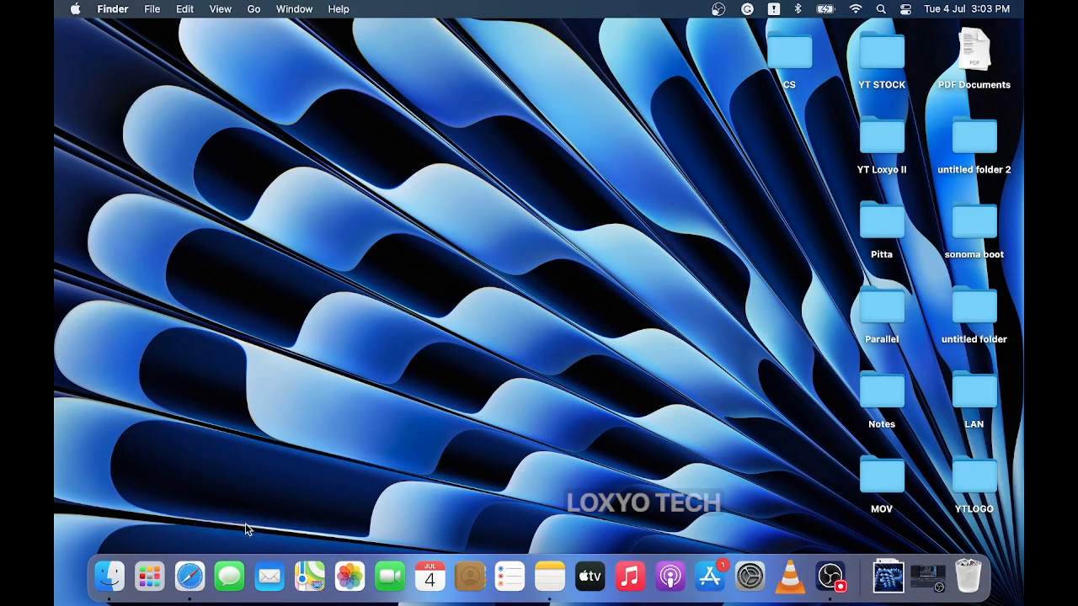
pyautogui.click(189, 576)
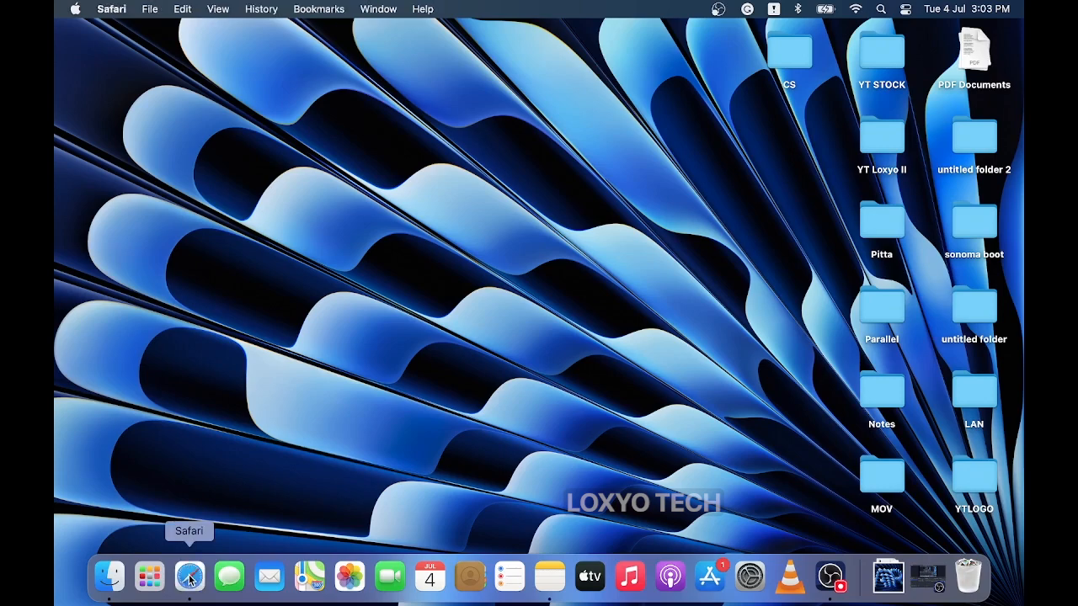
pyautogui.click(189, 576)
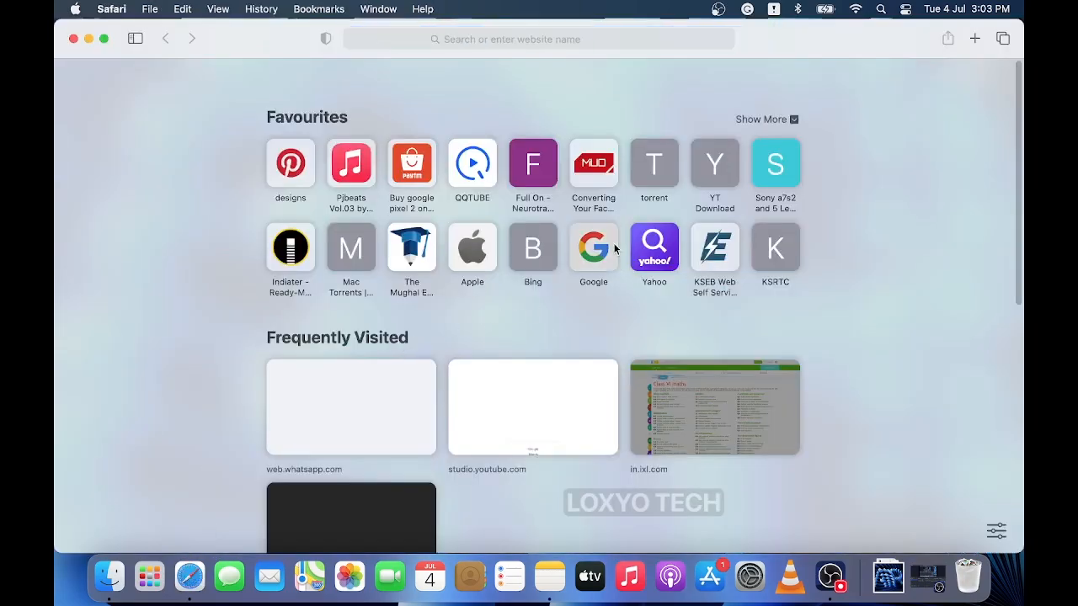
pyautogui.click(592, 248)
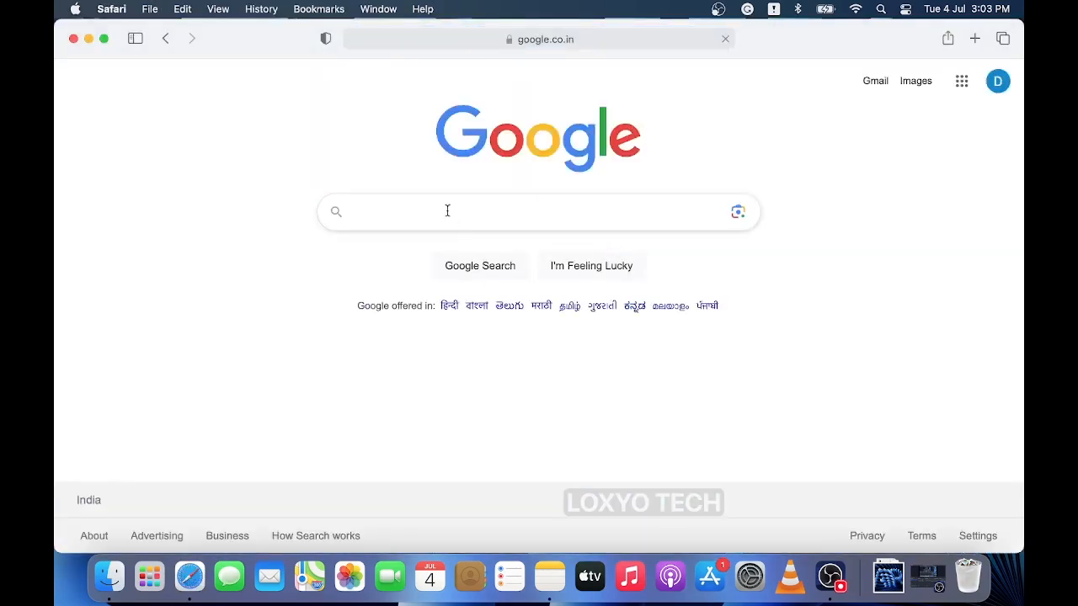
pyautogui.write('baleno etch')
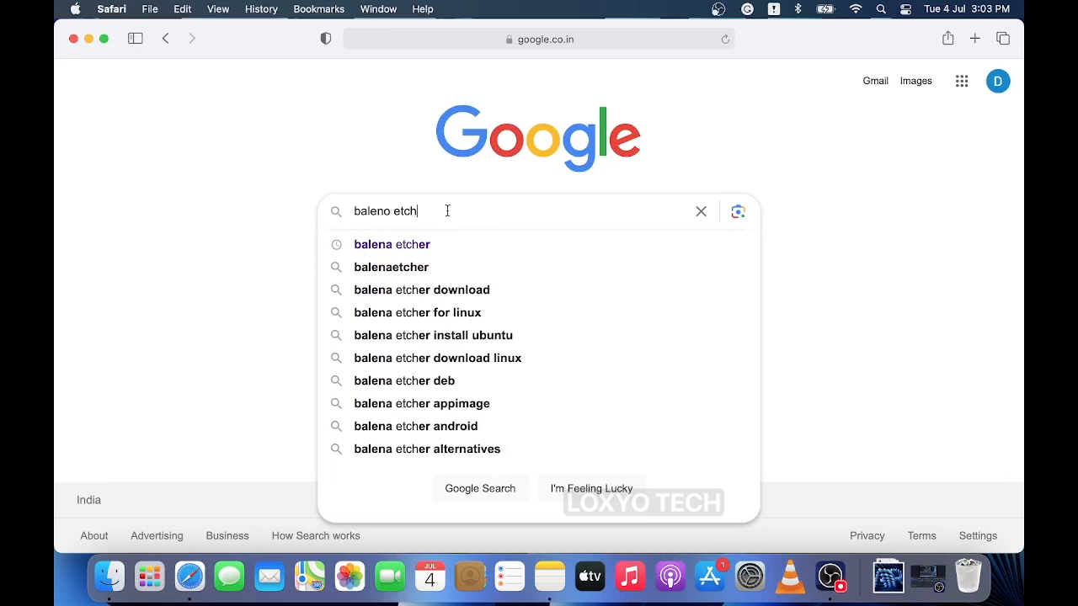
pyautogui.click(391, 244)
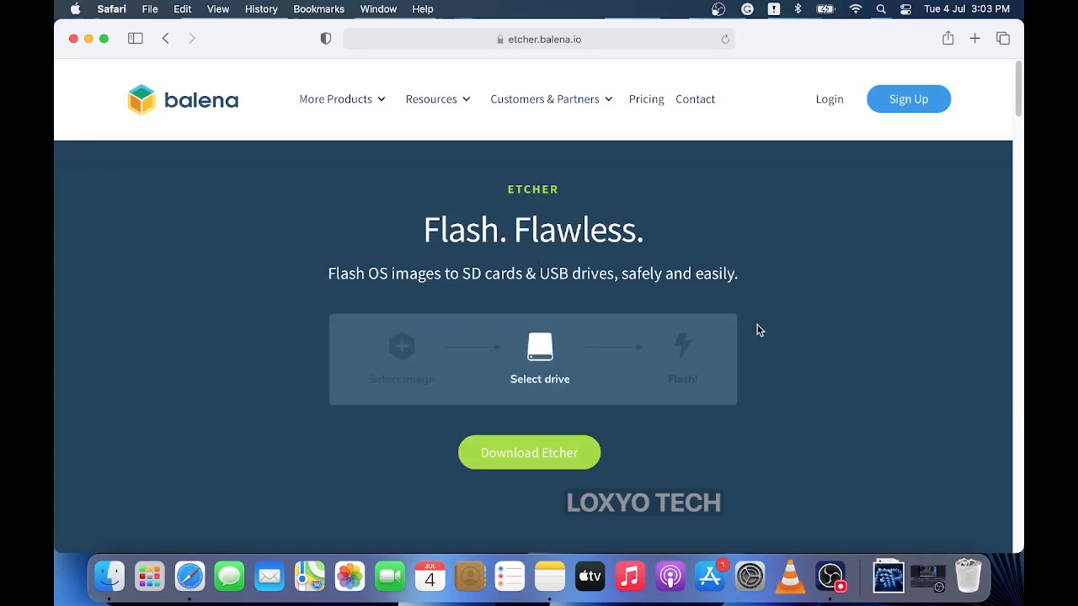
# Step: Start the macOS balenaEtcher-1.18.8.dmg download, allowing downloads from the Etcher site
pyautogui.click(529, 452)
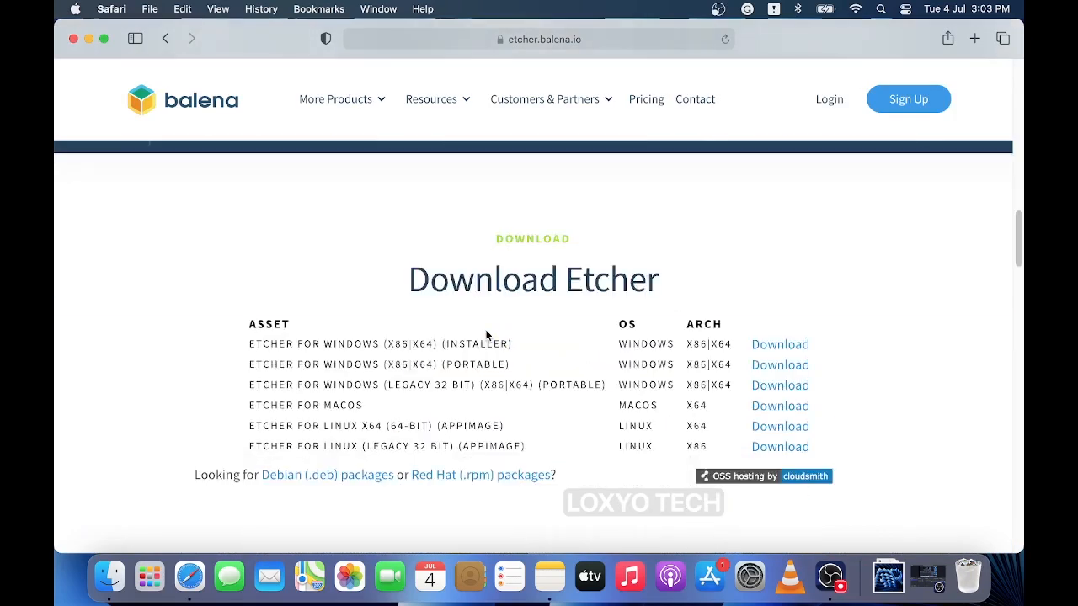
pyautogui.scroll(-3)
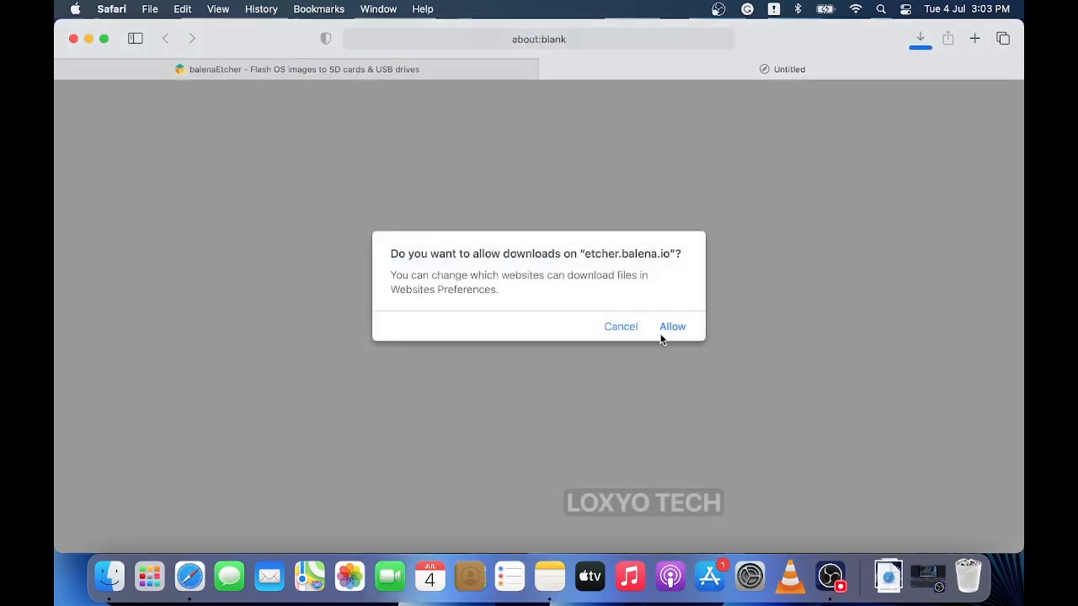
pyautogui.click(672, 327)
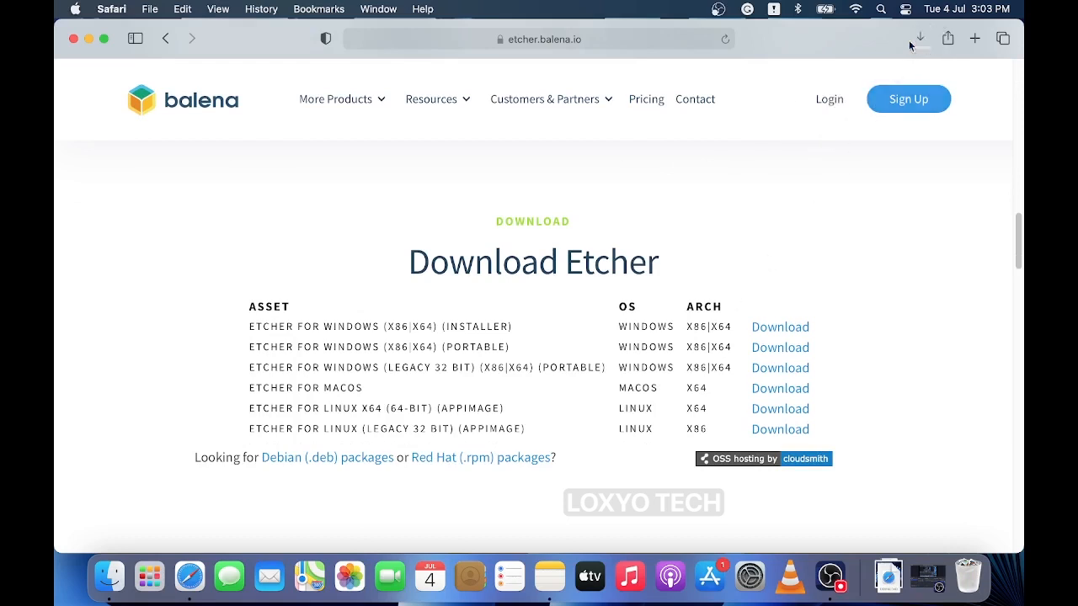
pyautogui.click(919, 37)
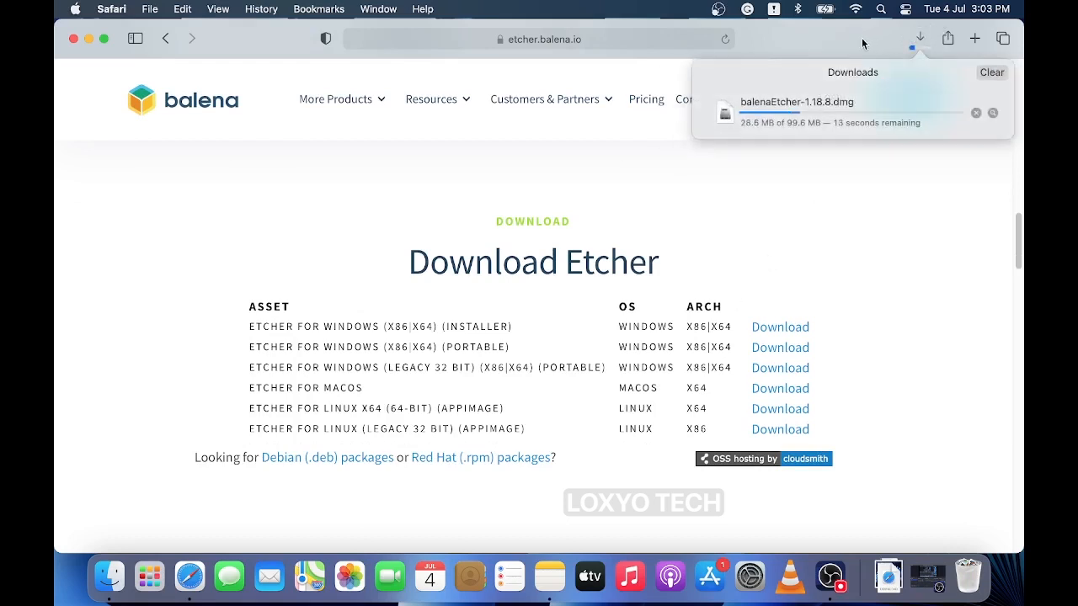
pyautogui.moveTo(734, 212)
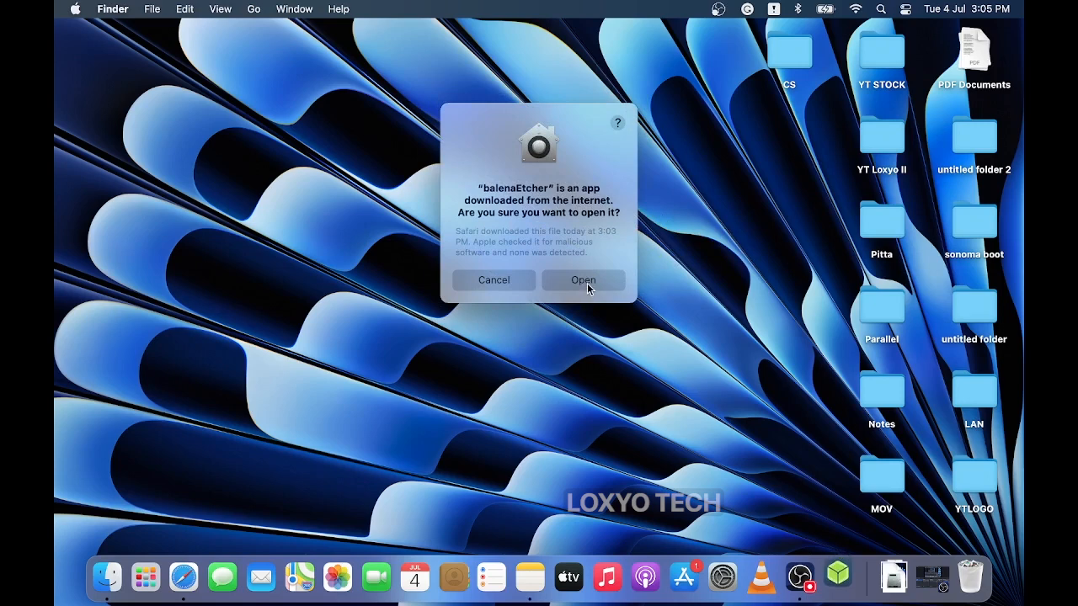
# Step: Confirm the Gatekeeper prompt so balenaEtcher opens to its main window
pyautogui.click(583, 279)
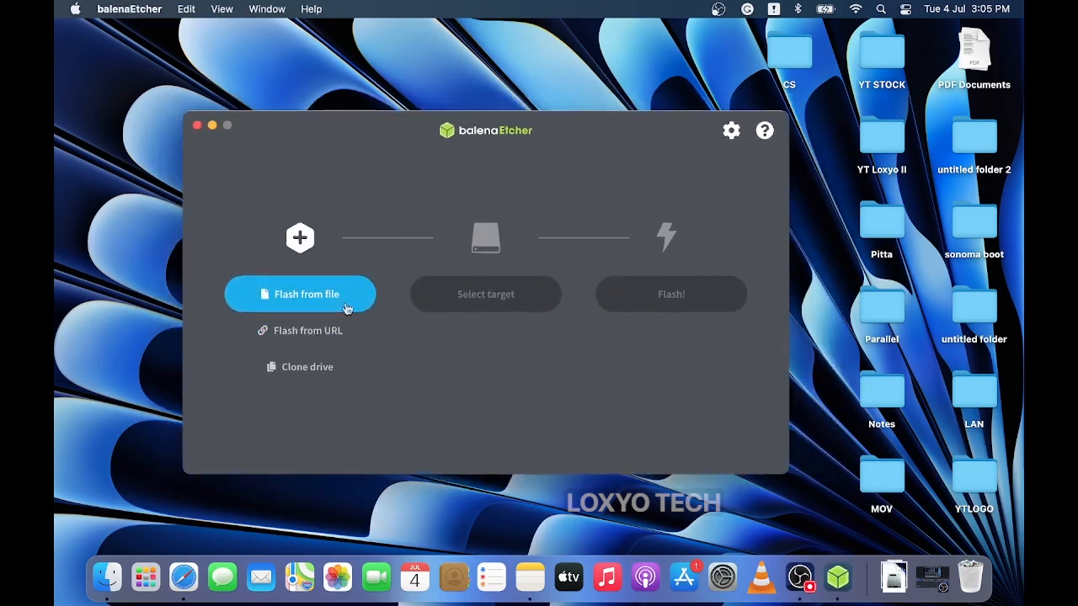
pyautogui.moveTo(361, 255)
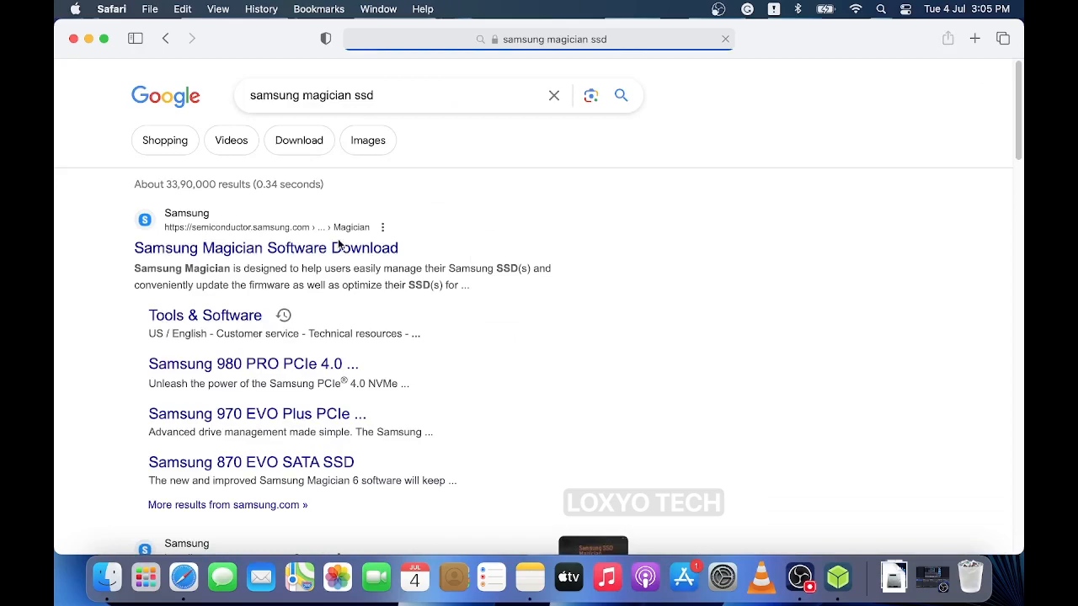
# Step: Download the 970 EVO Plus firmware ISO from the Samsung Magician page, allowing Samsung downloads
pyautogui.click(266, 248)
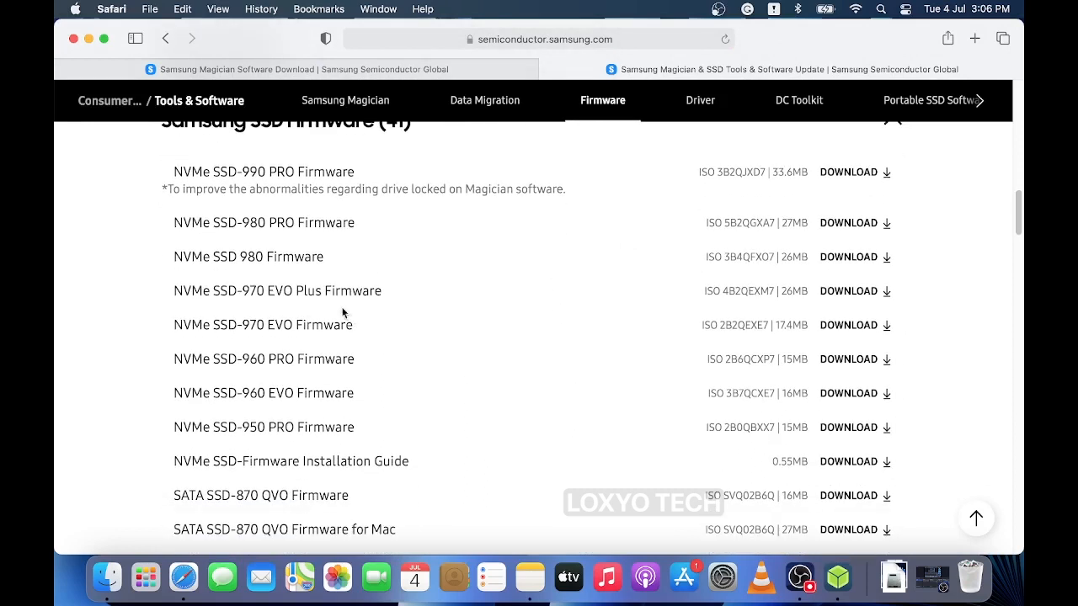
pyautogui.moveTo(175, 290)
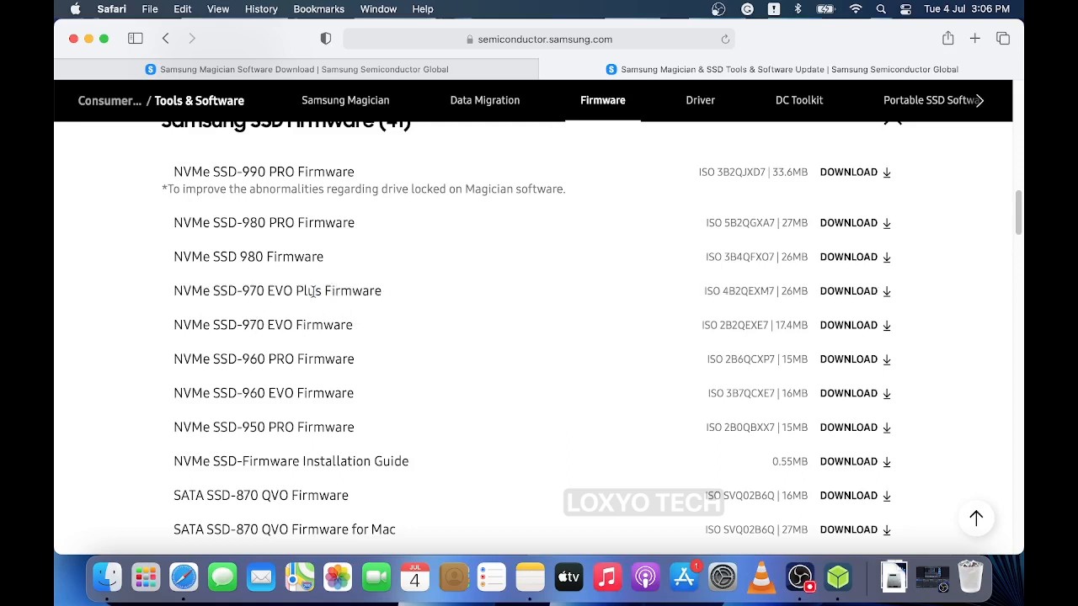
pyautogui.doubleClick(283, 324)
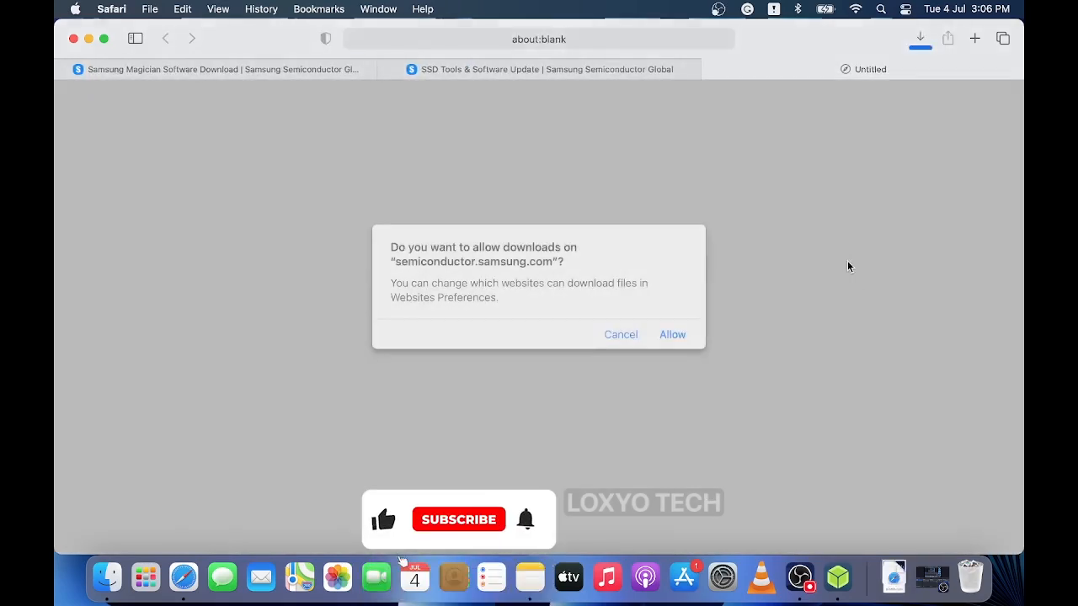
pyautogui.click(671, 333)
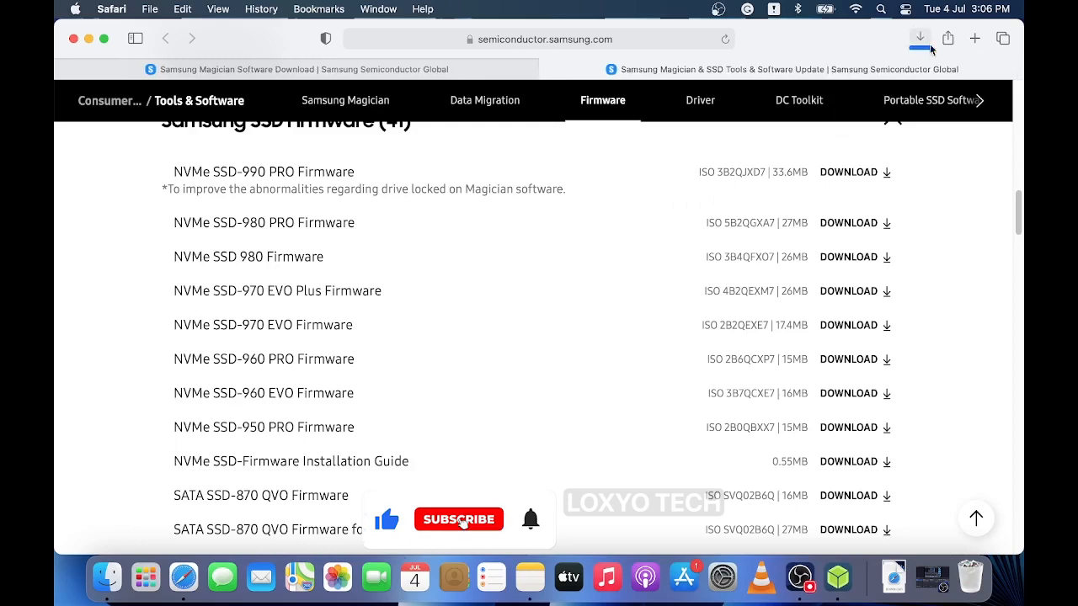
pyautogui.click(919, 39)
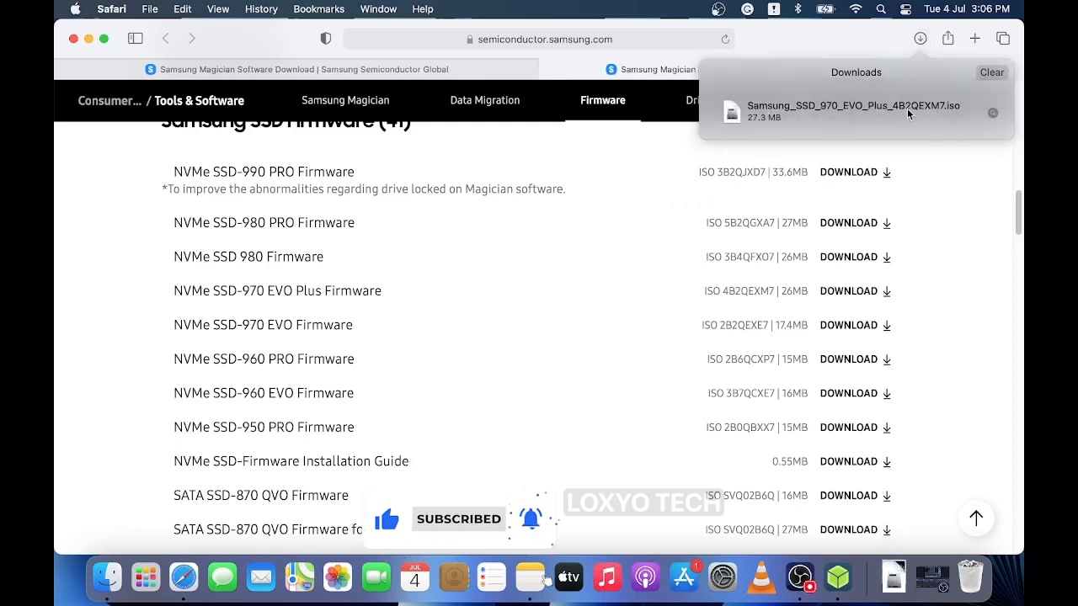
pyautogui.click(111, 8)
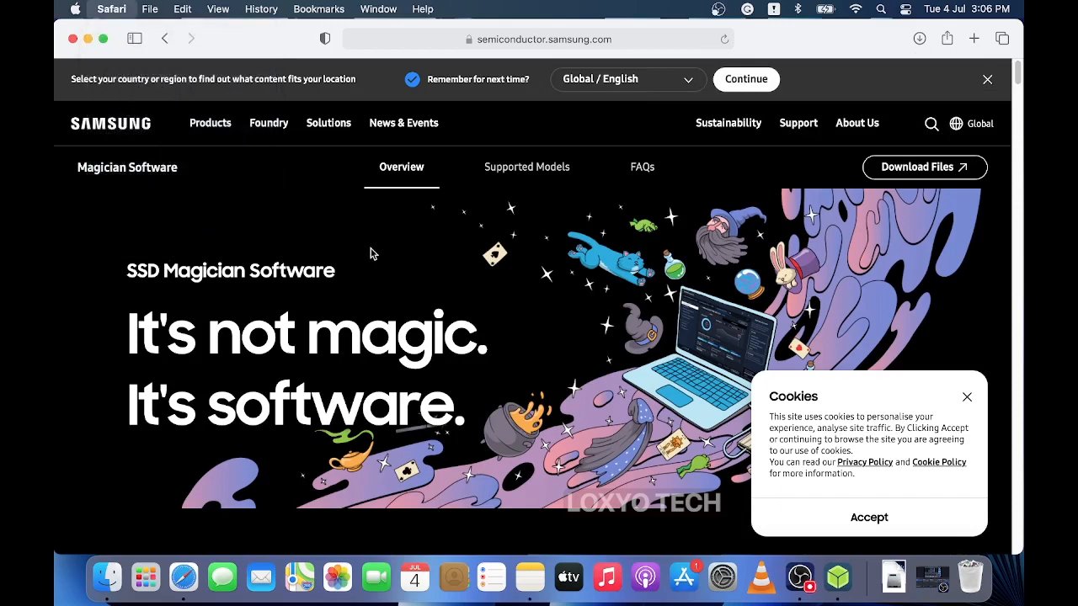
pyautogui.click(879, 10)
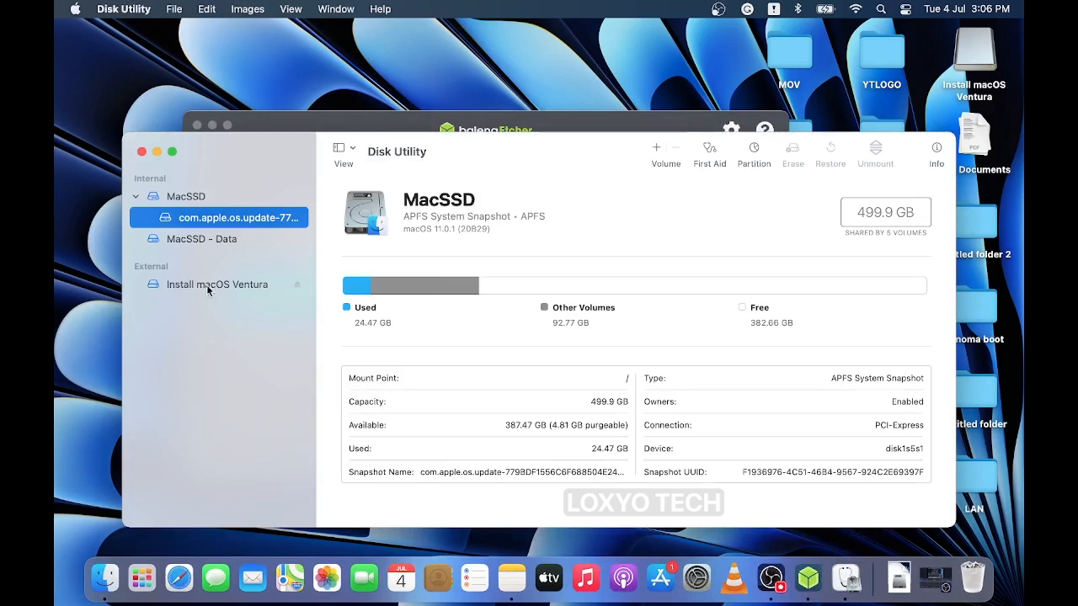
# Step: Erase the external USB drive as an MS-DOS (FAT) volume named PNY
pyautogui.click(218, 283)
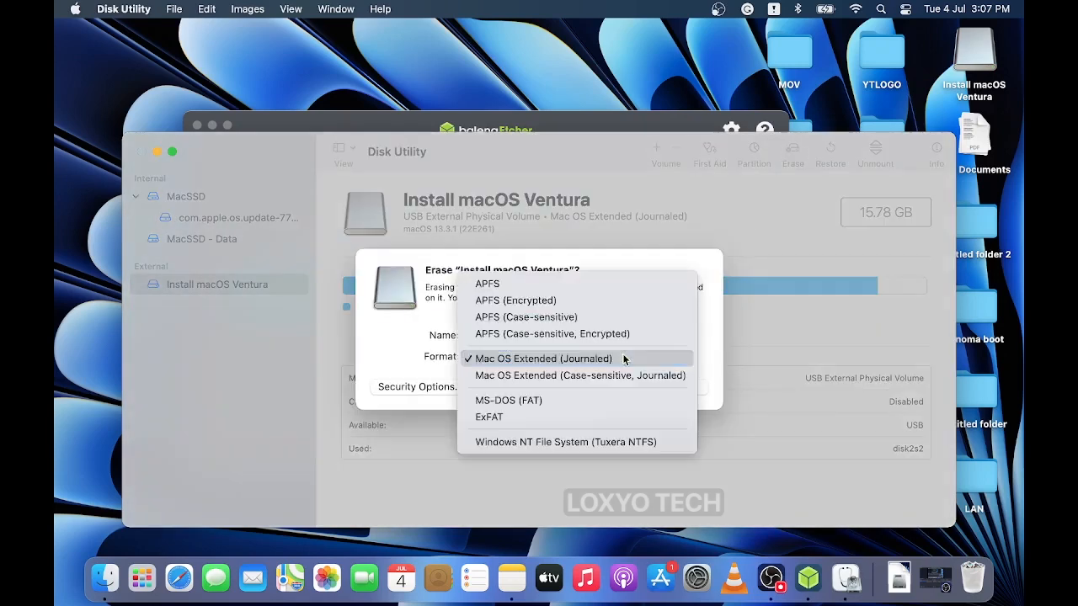
pyautogui.moveTo(579, 357)
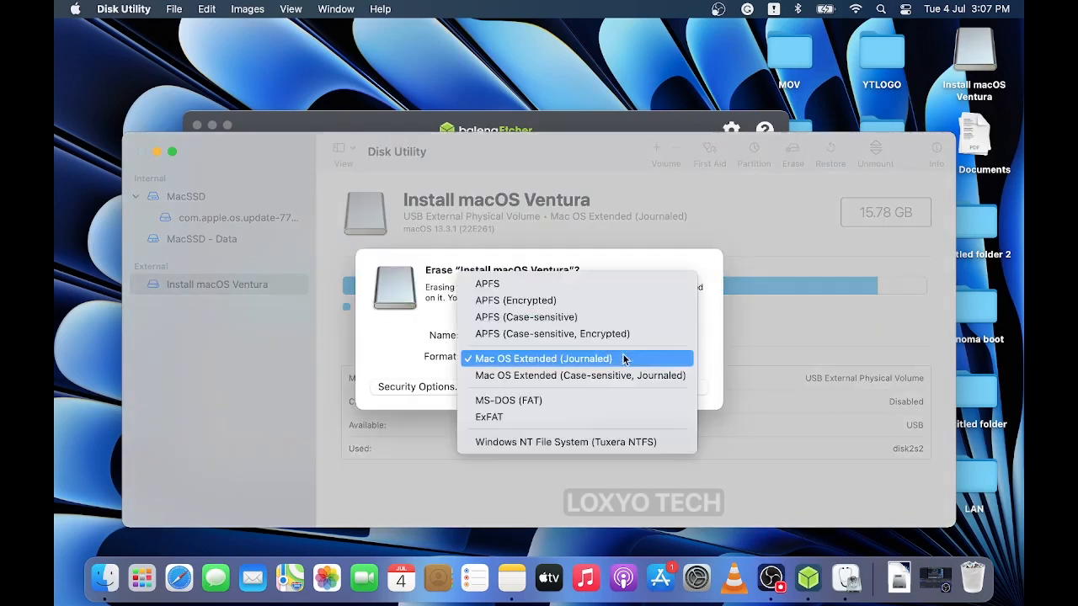
pyautogui.moveTo(519, 417)
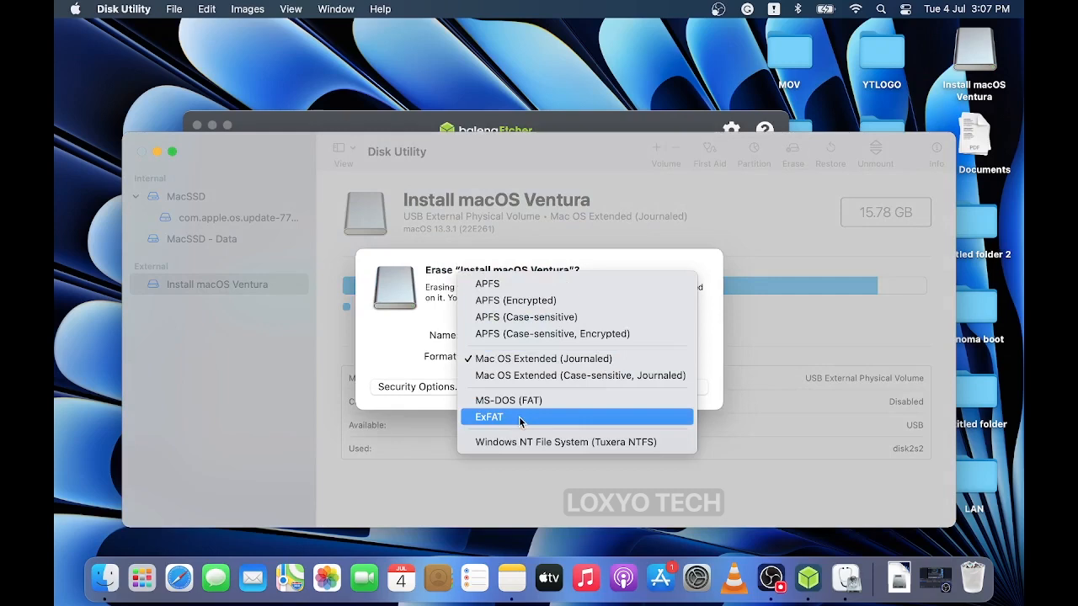
pyautogui.click(508, 401)
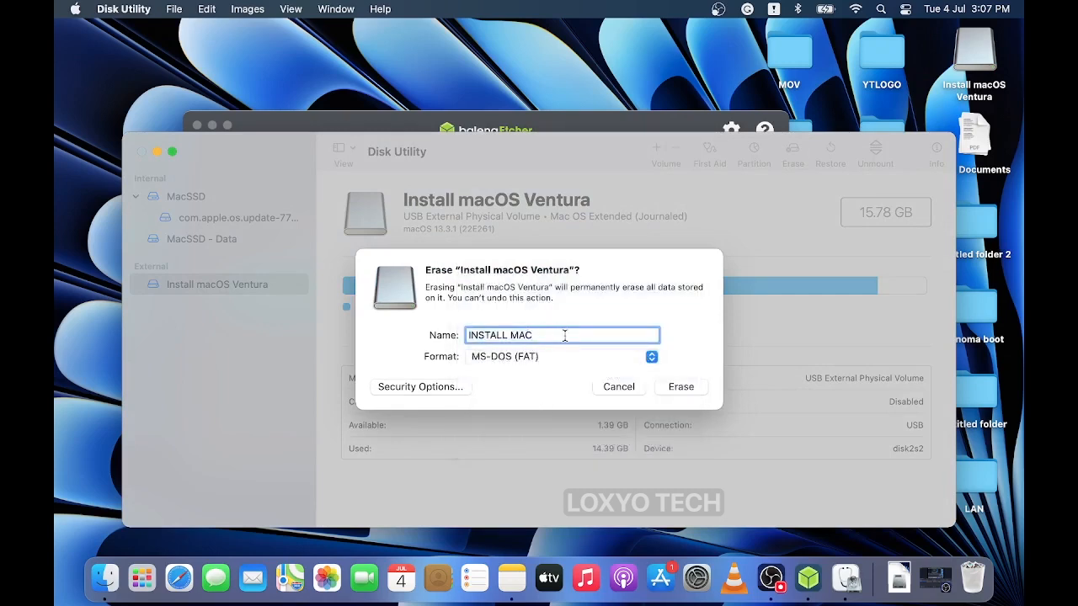
pyautogui.write('P')
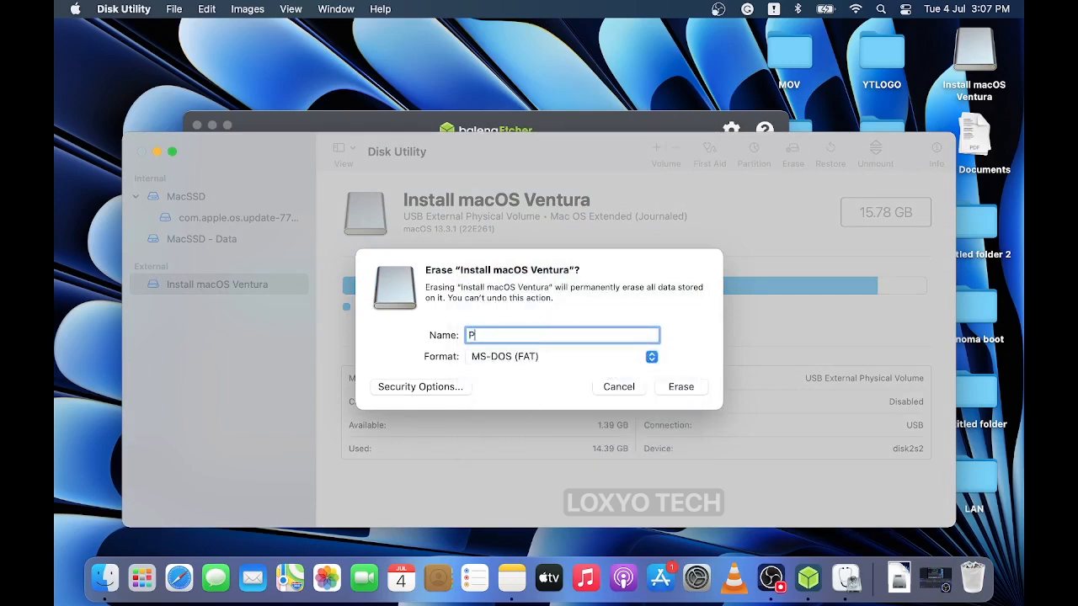
pyautogui.click(680, 385)
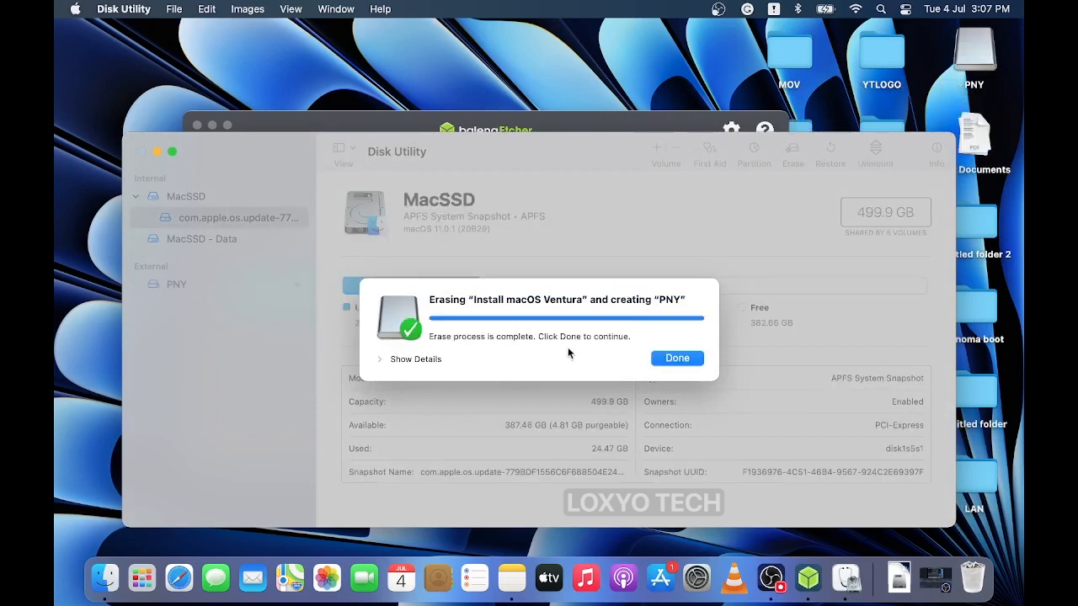
pyautogui.click(677, 357)
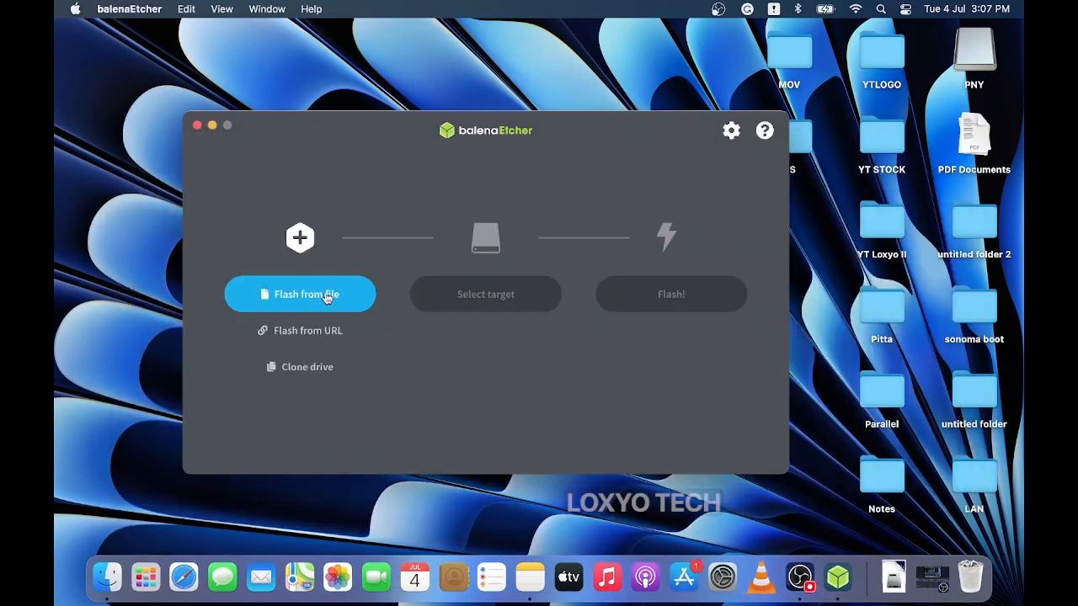
# Step: Load the Samsung firmware ISO via Flash from file and show the target drive list
pyautogui.click(299, 293)
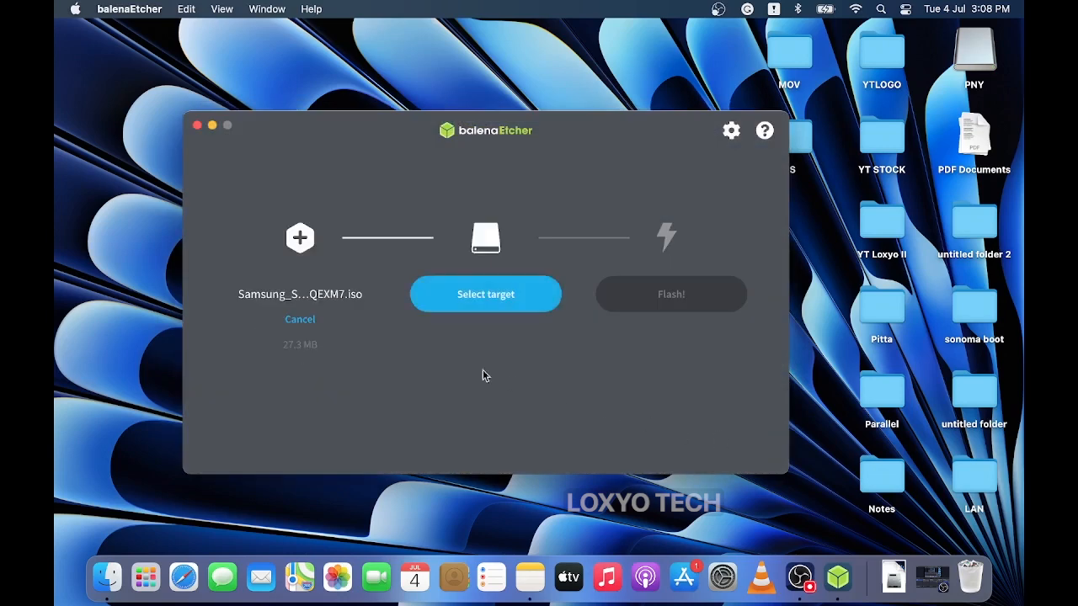
pyautogui.click(485, 293)
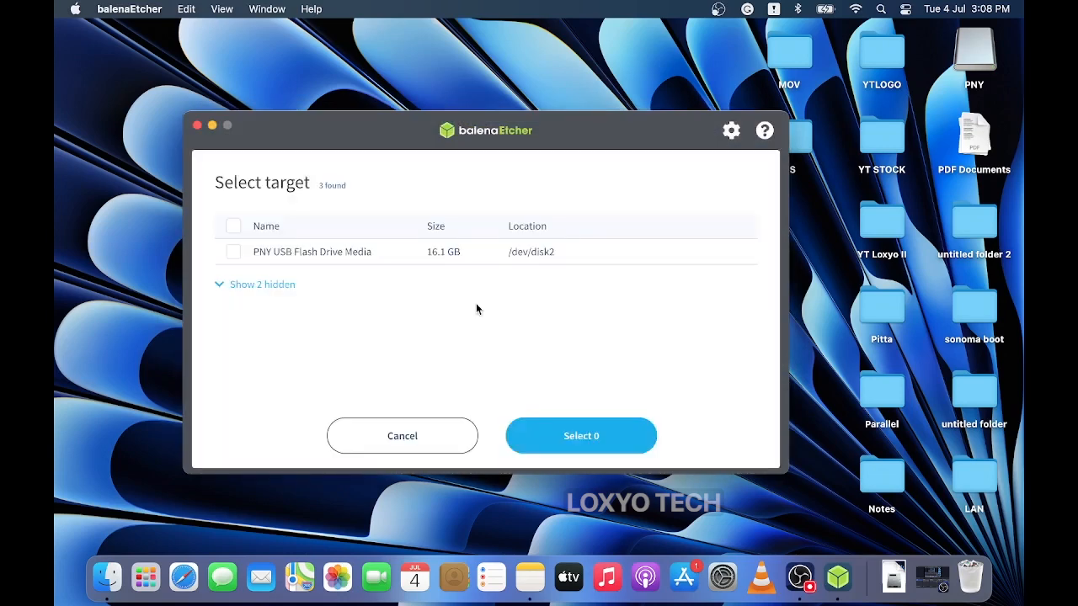
pyautogui.moveTo(532, 256)
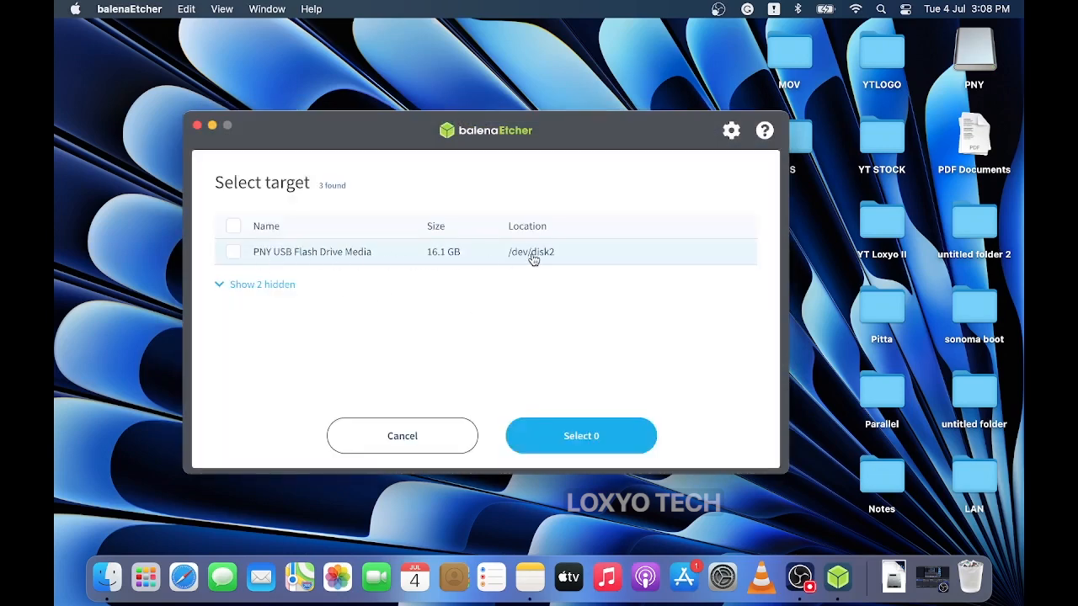
# Step: Select the PNY USB Flash Drive Media as the flashing target
pyautogui.click(232, 253)
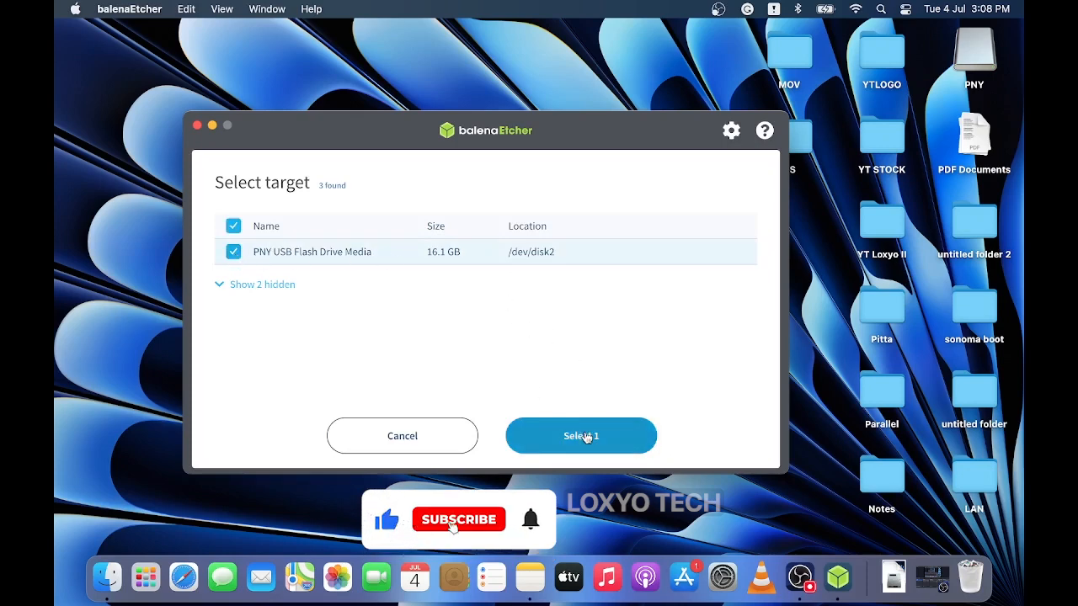
pyautogui.click(579, 435)
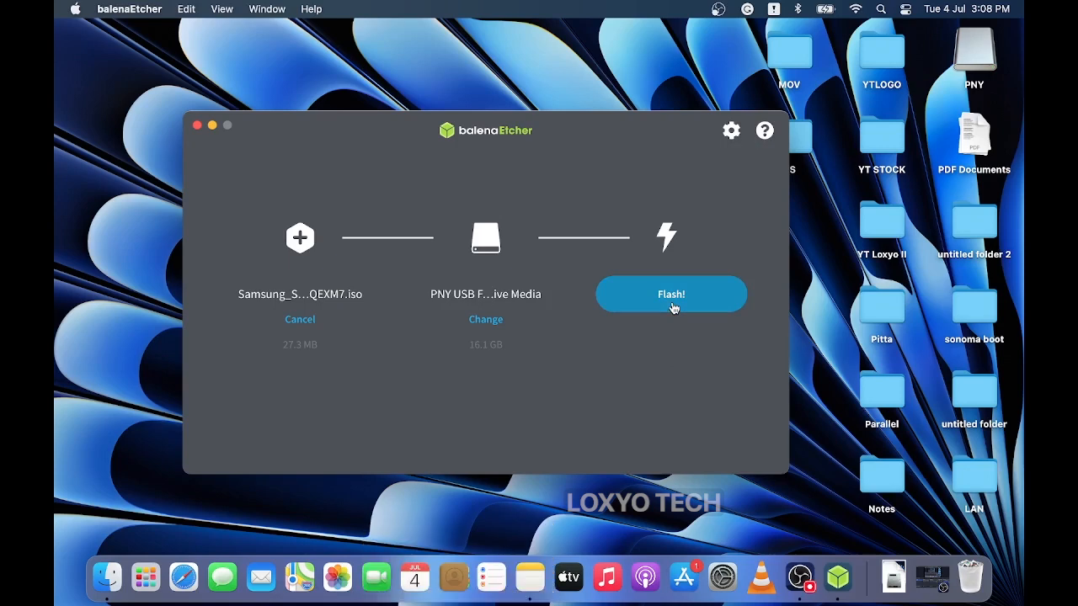
# Step: Flash the Samsung ISO to the PNY drive, authorizing with the password, and eject the disk afterwards
pyautogui.click(671, 293)
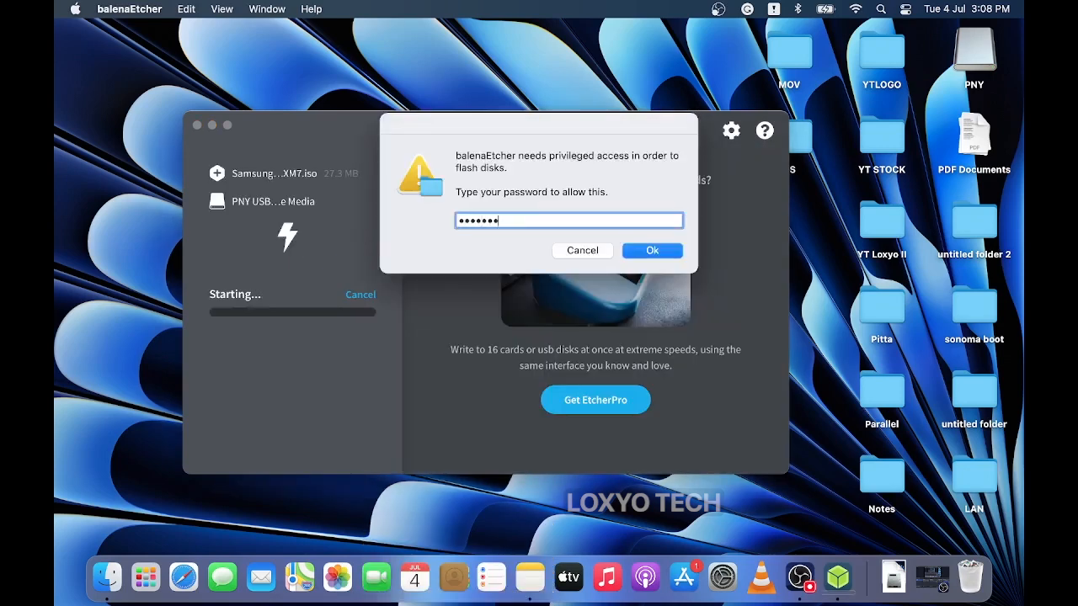
pyautogui.click(652, 249)
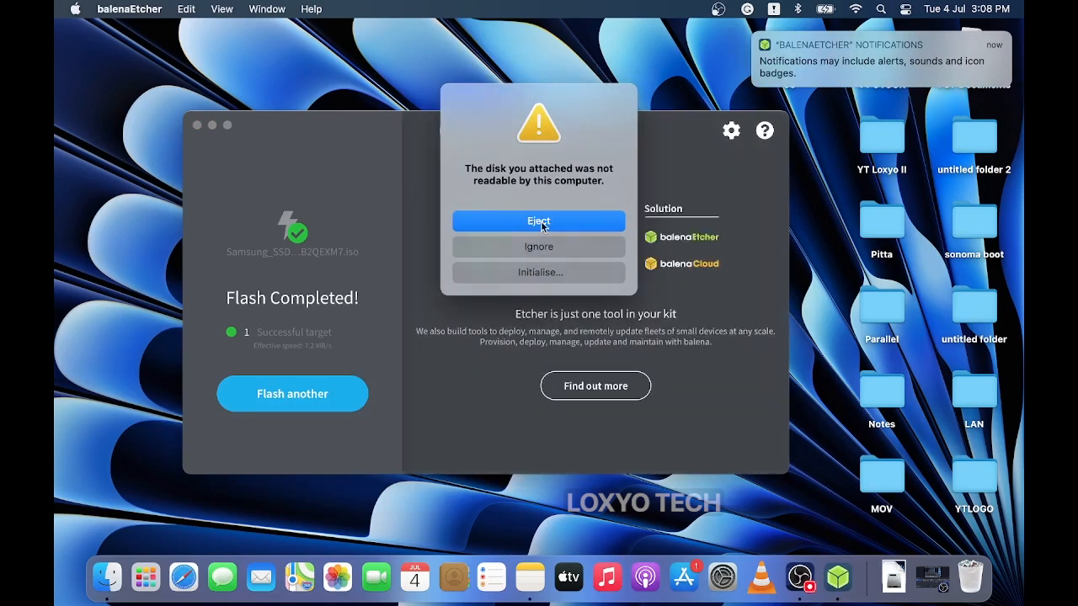
pyautogui.click(539, 221)
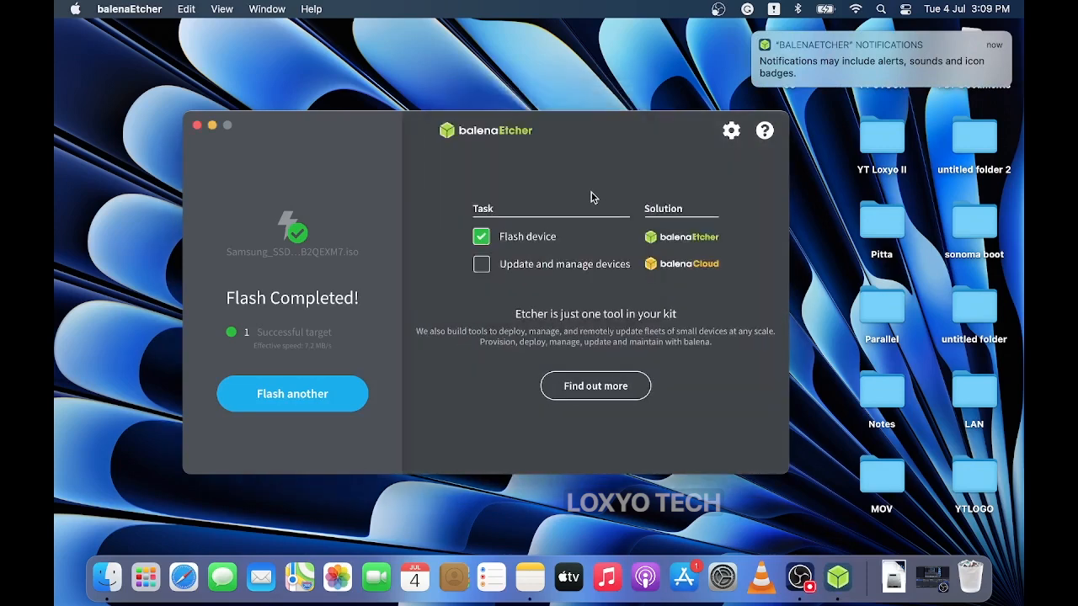
# Step: Bring Safari forward and open Apple's 'How to download and install macOS' support page
pyautogui.click(128, 10)
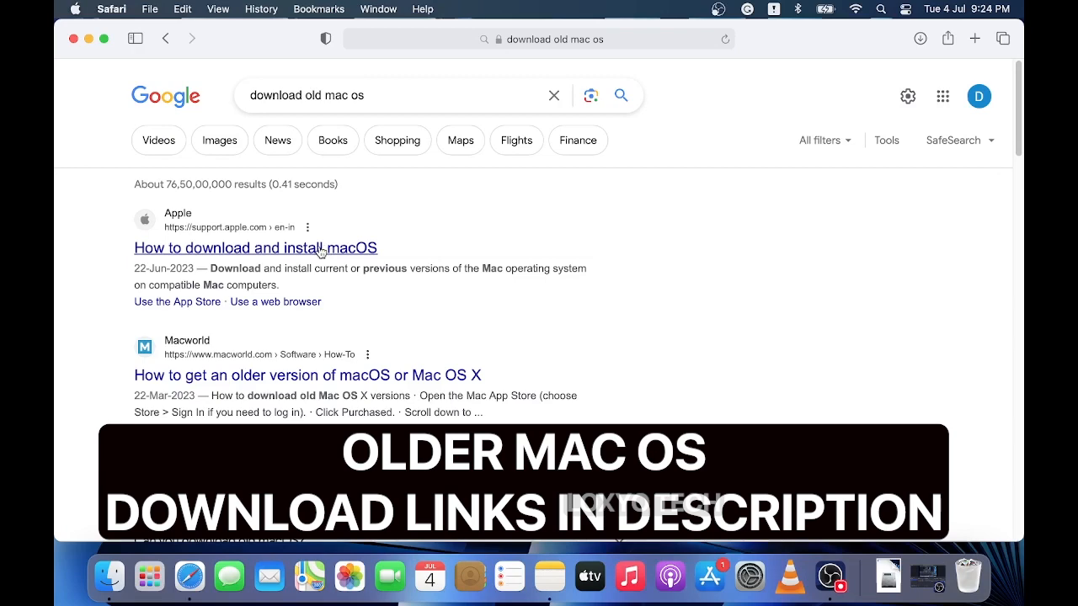
pyautogui.click(256, 248)
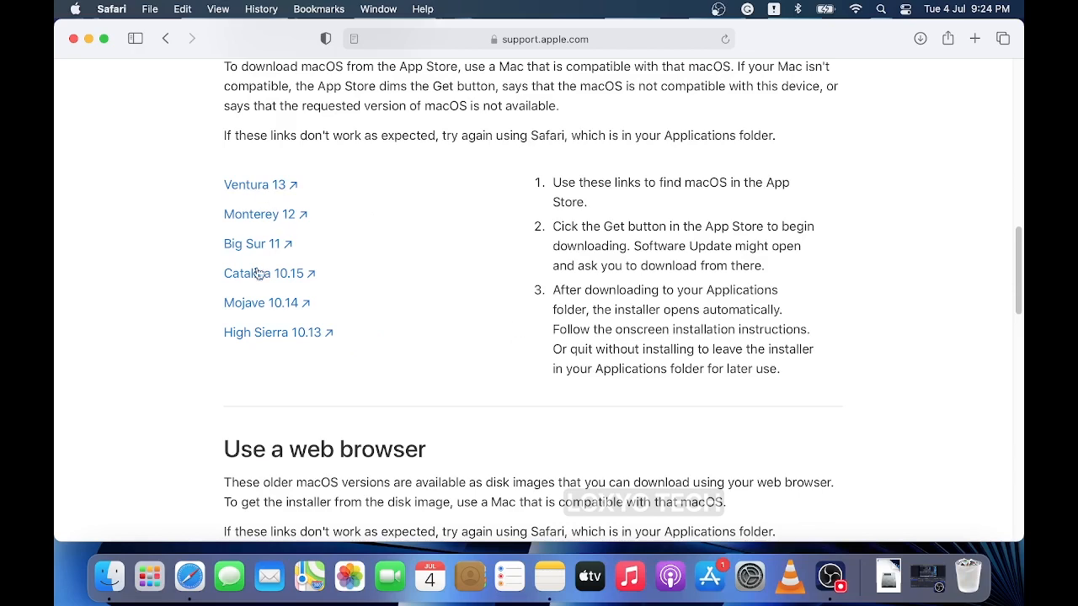
pyautogui.moveTo(243, 182)
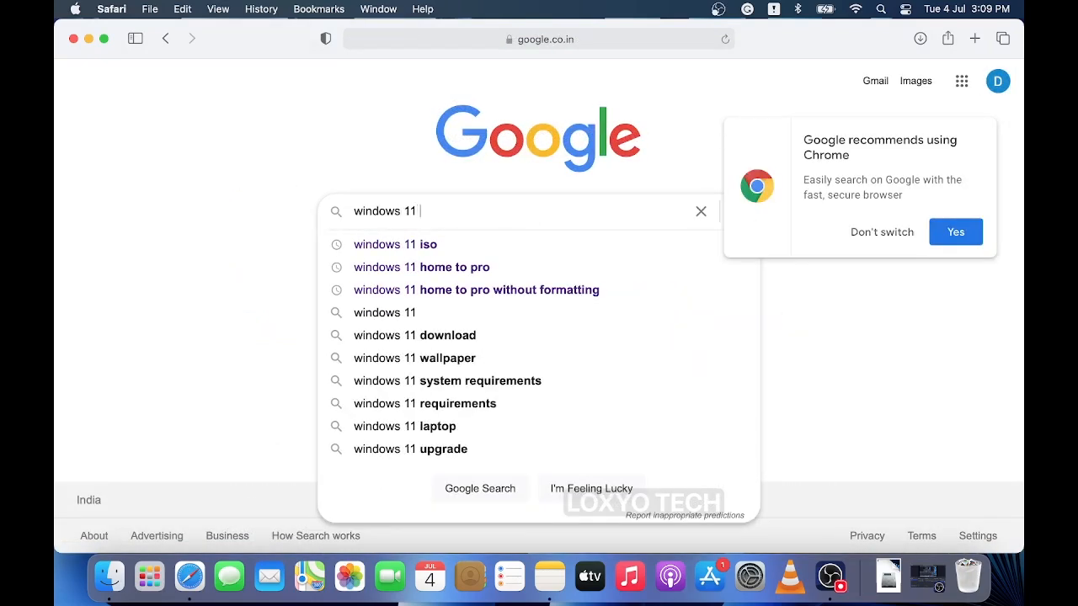
# Step: On Microsoft's Download Windows 11 page, choose the multi-edition ISO in English International
pyautogui.click(415, 335)
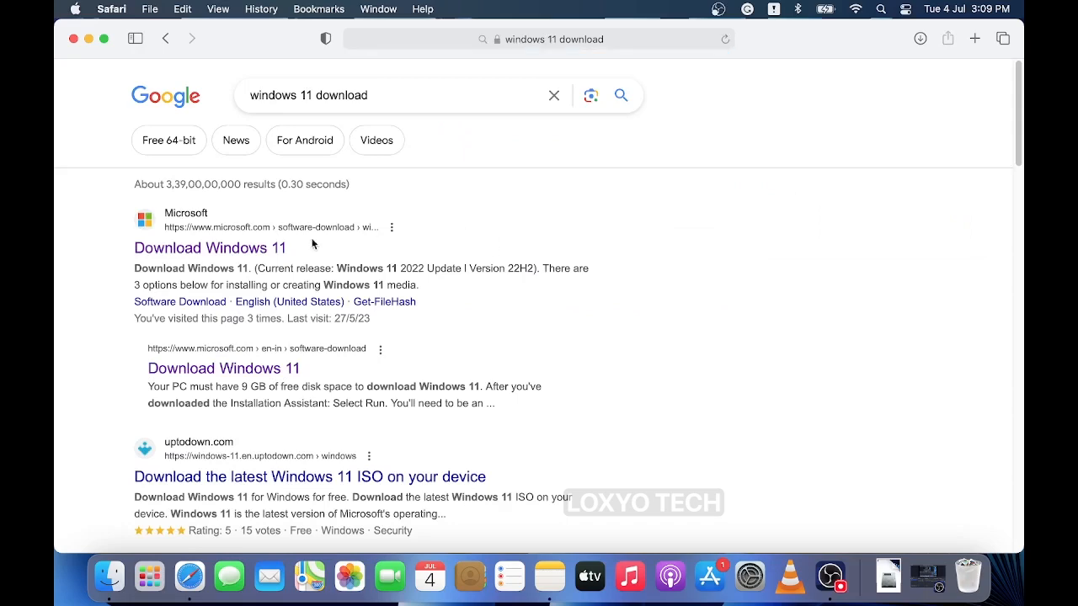
pyautogui.click(209, 248)
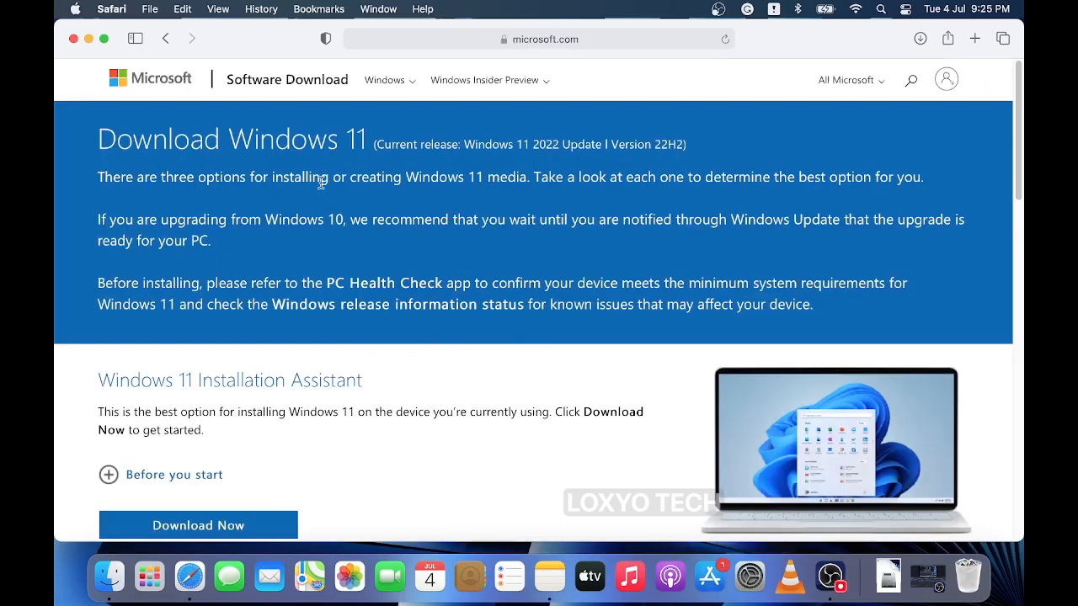
pyautogui.scroll(-3)
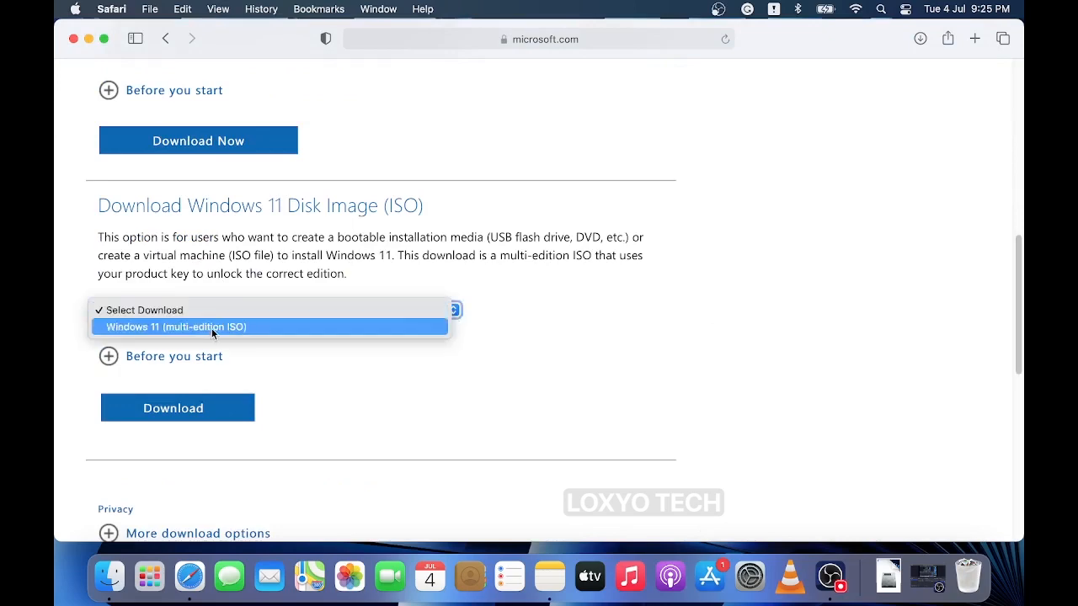
pyautogui.click(172, 327)
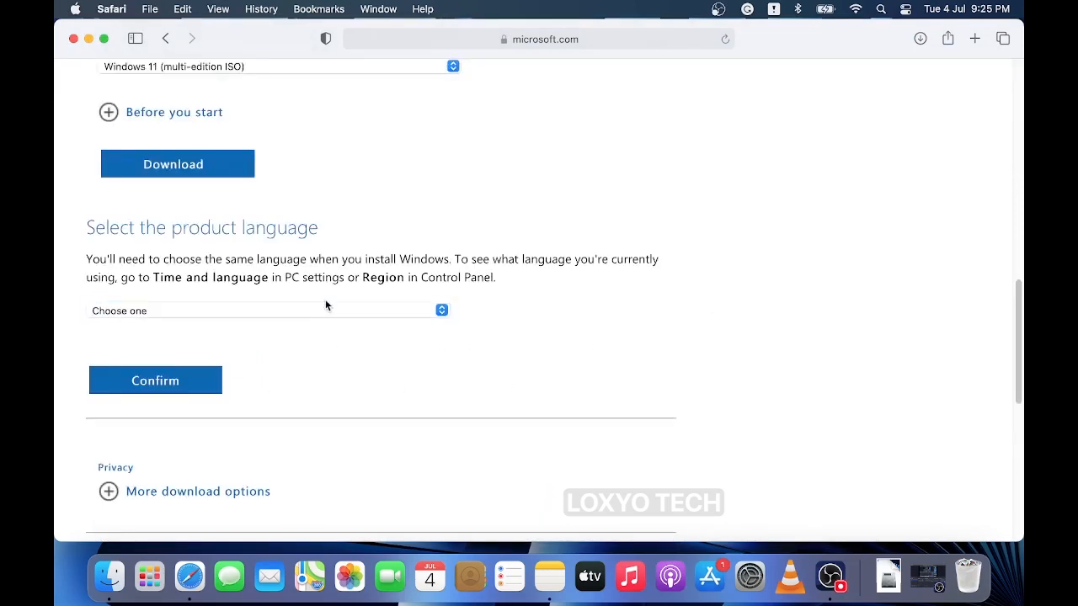
pyautogui.click(266, 309)
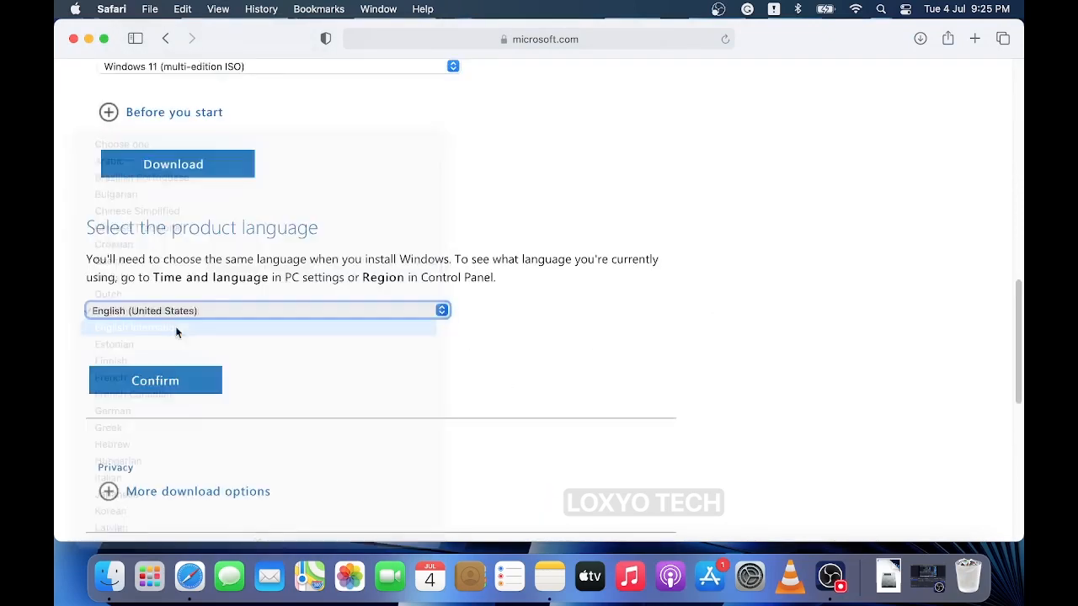
pyautogui.click(155, 381)
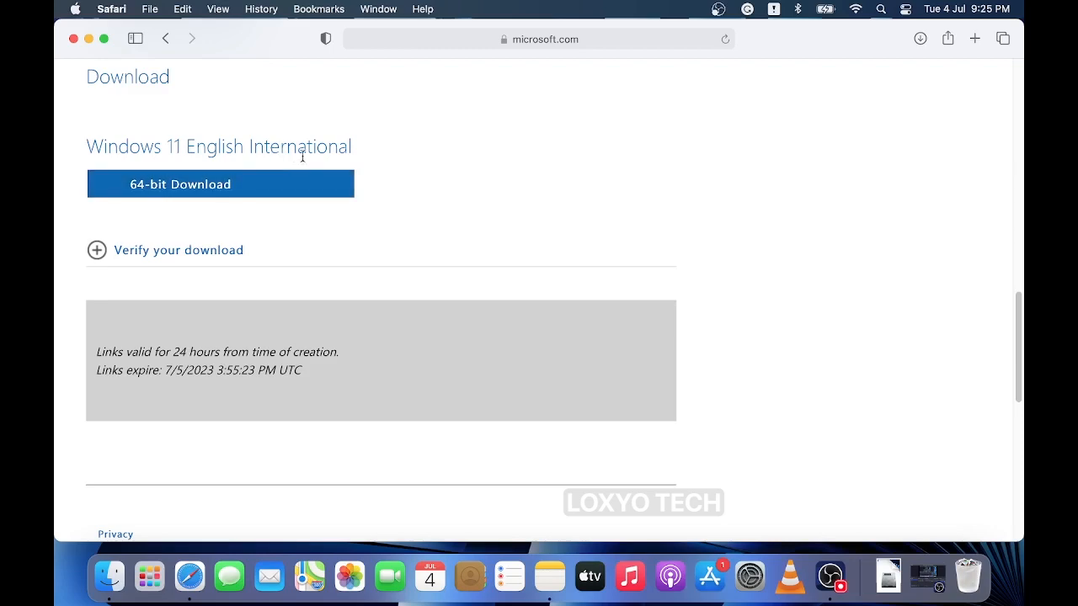
pyautogui.moveTo(411, 155)
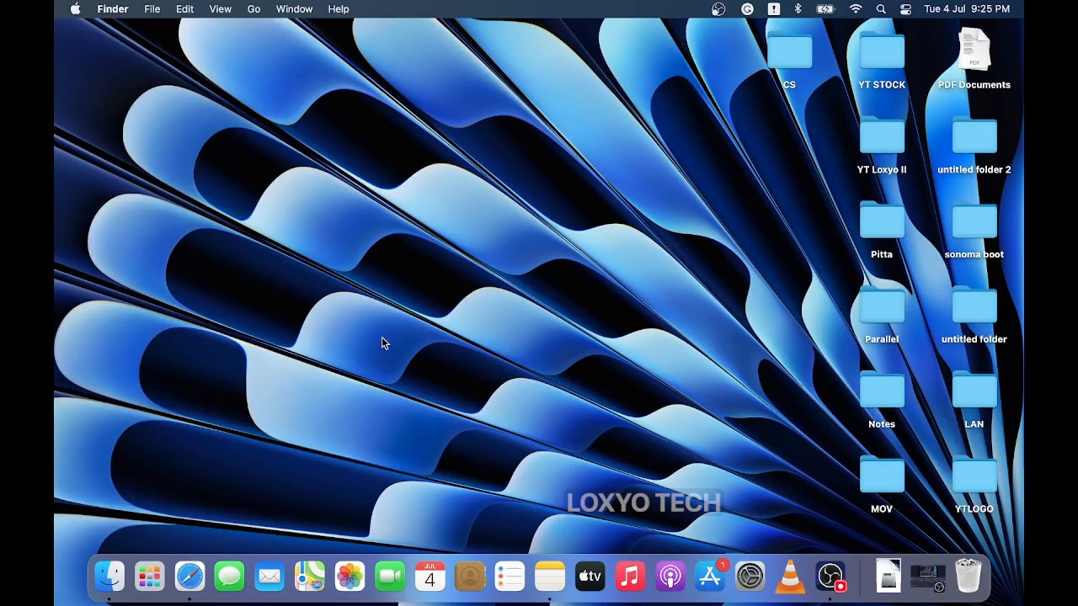
# Step: Relaunch balenaEtcher from the Dock and return to the Windows 11 download page in Safari
pyautogui.click(149, 576)
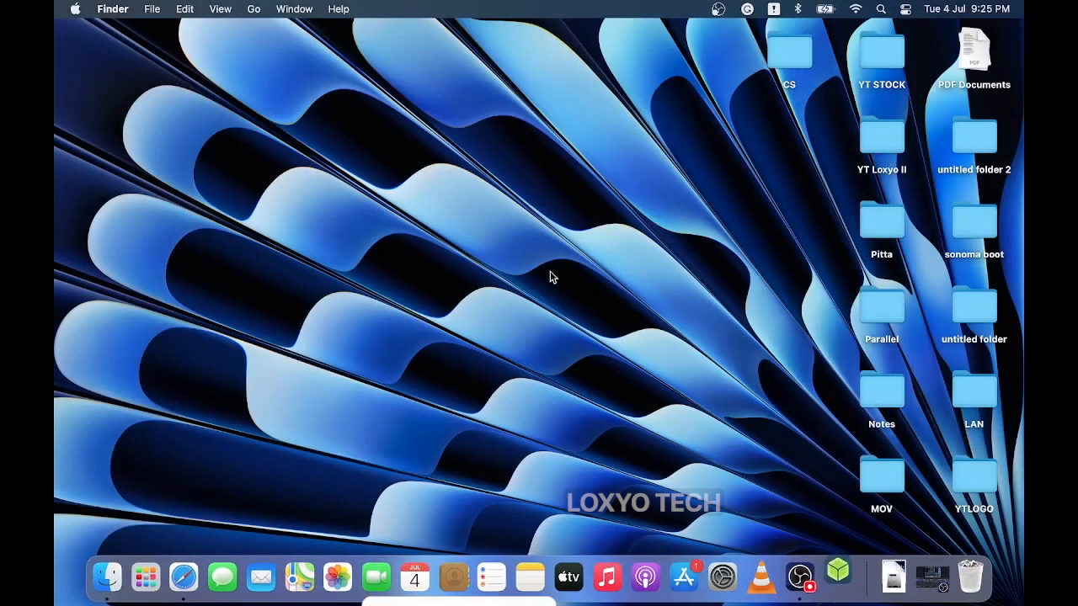
pyautogui.click(835, 576)
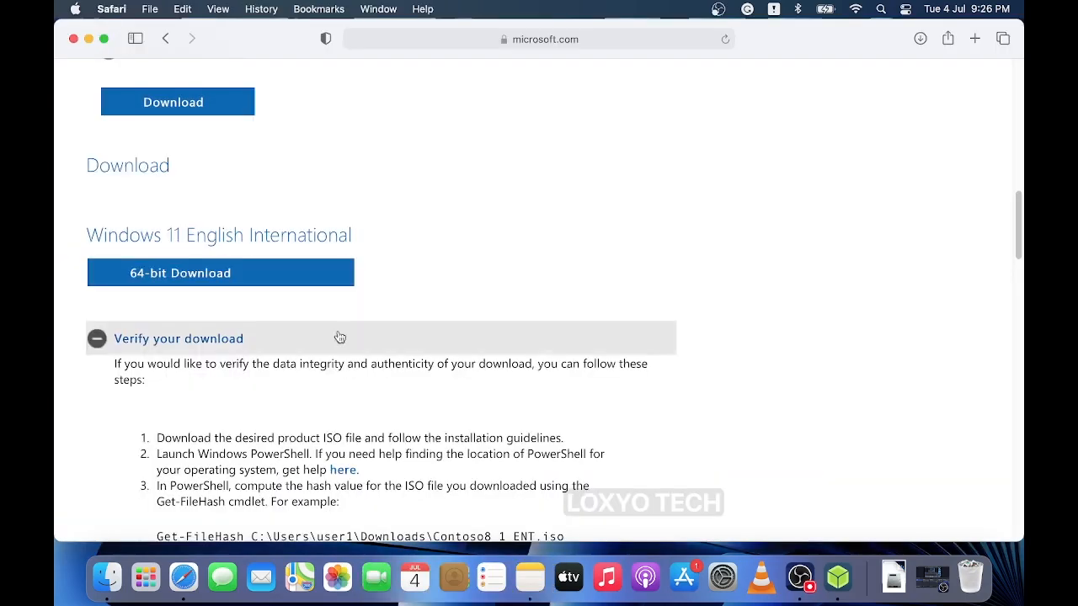
# Step: Copy the 64-bit Windows 11 download link address for use as balenaEtcher's image URL
pyautogui.rightClick(180, 273)
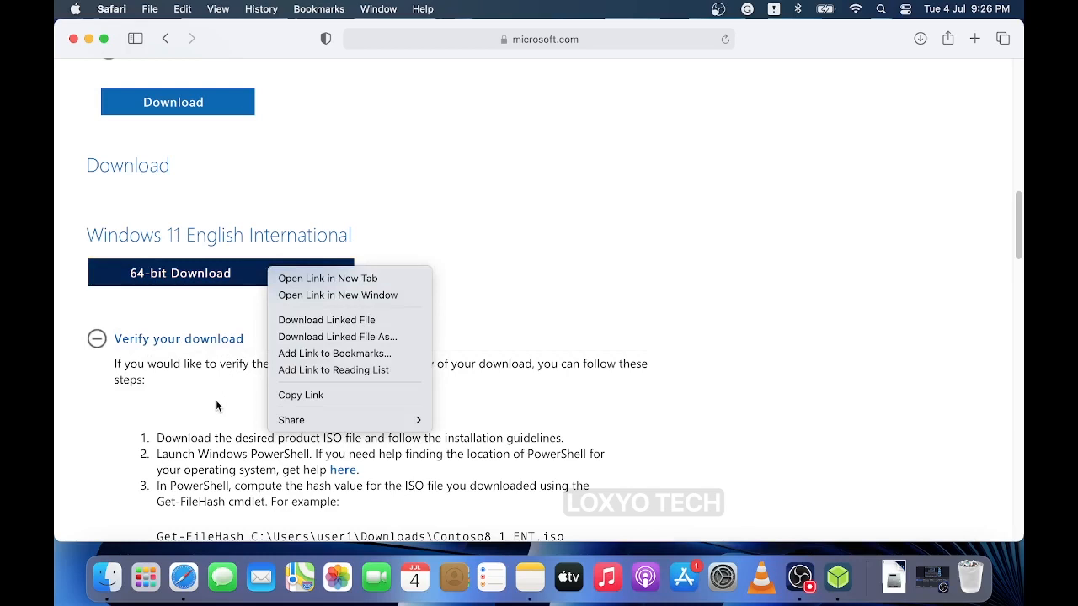
pyautogui.click(593, 450)
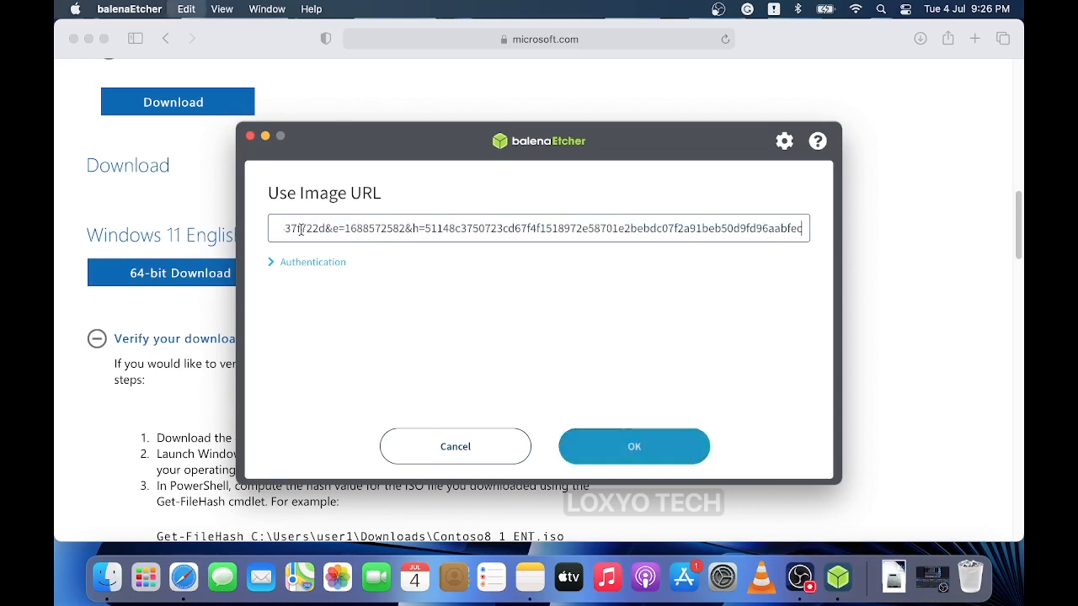
# Step: Confirm the image URL so Win11_22H2 x64v2.iso loads as balenaEtcher's source image
pyautogui.click(633, 447)
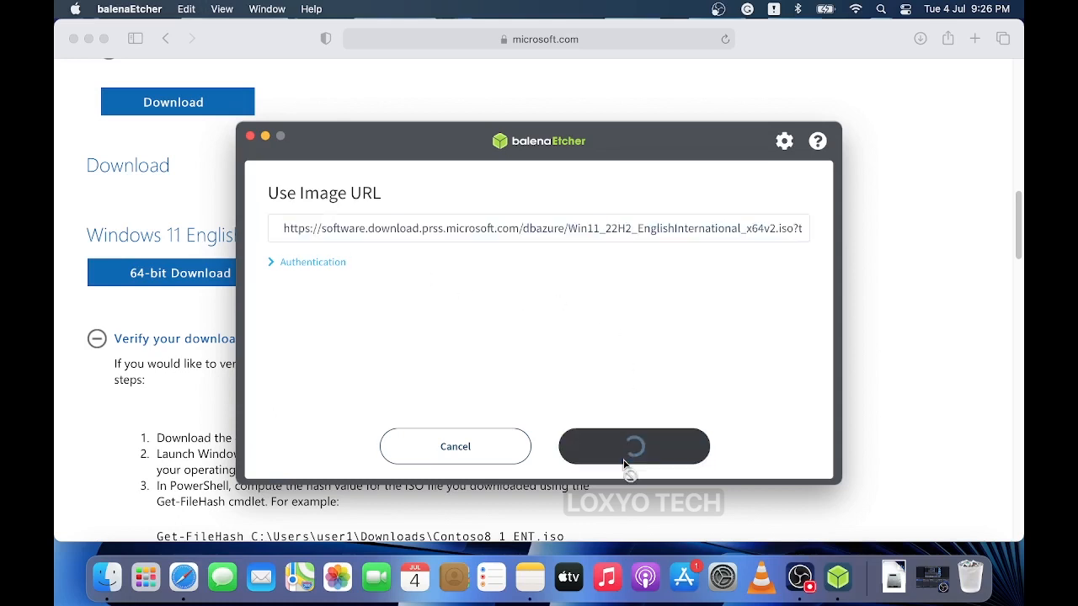
pyautogui.click(633, 446)
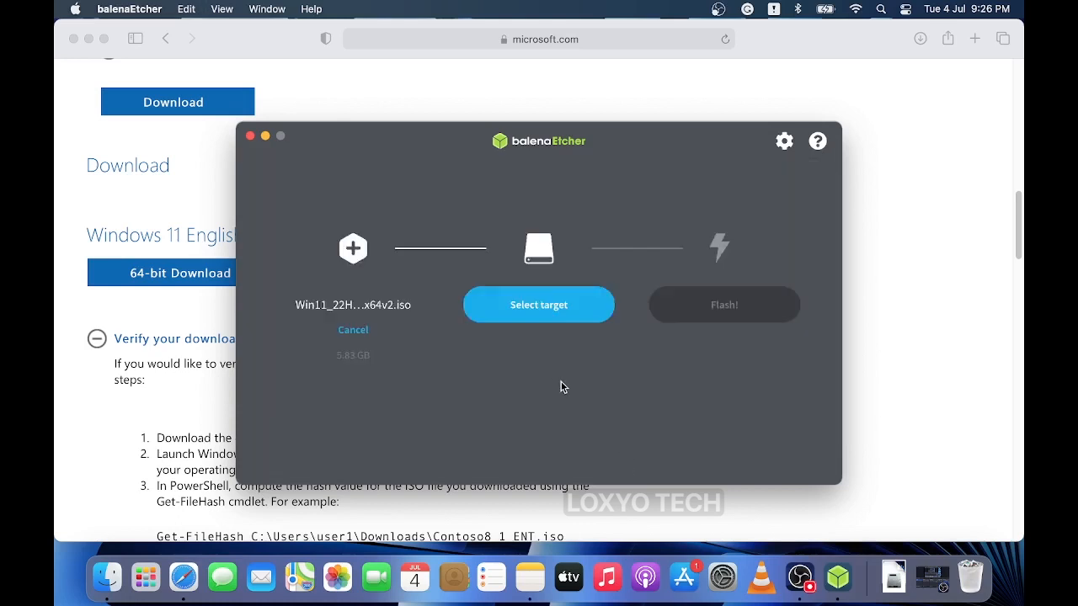
pyautogui.click(539, 305)
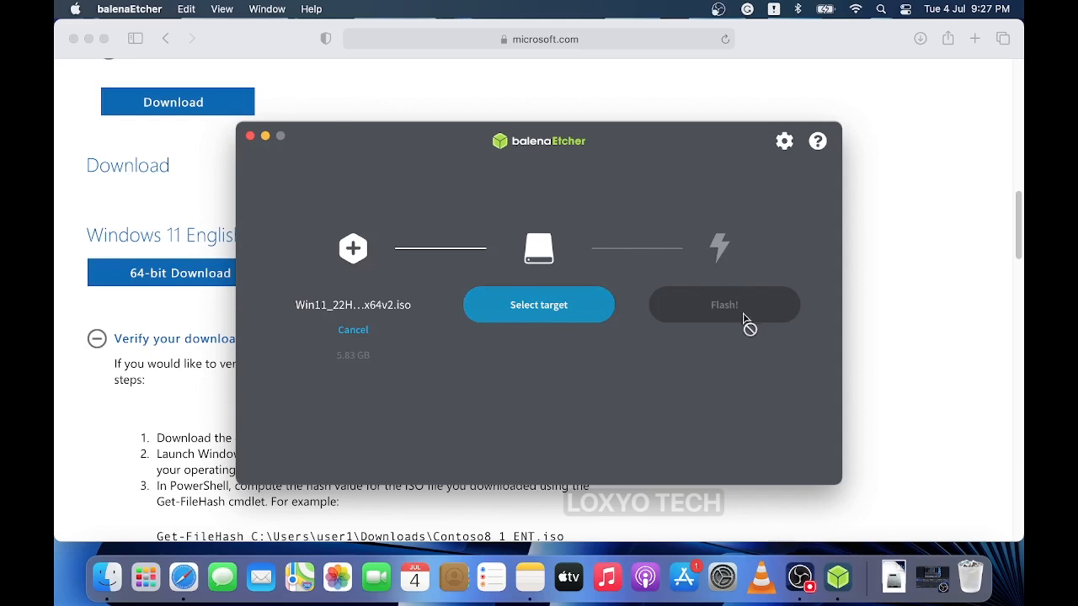
pyautogui.moveTo(461, 232)
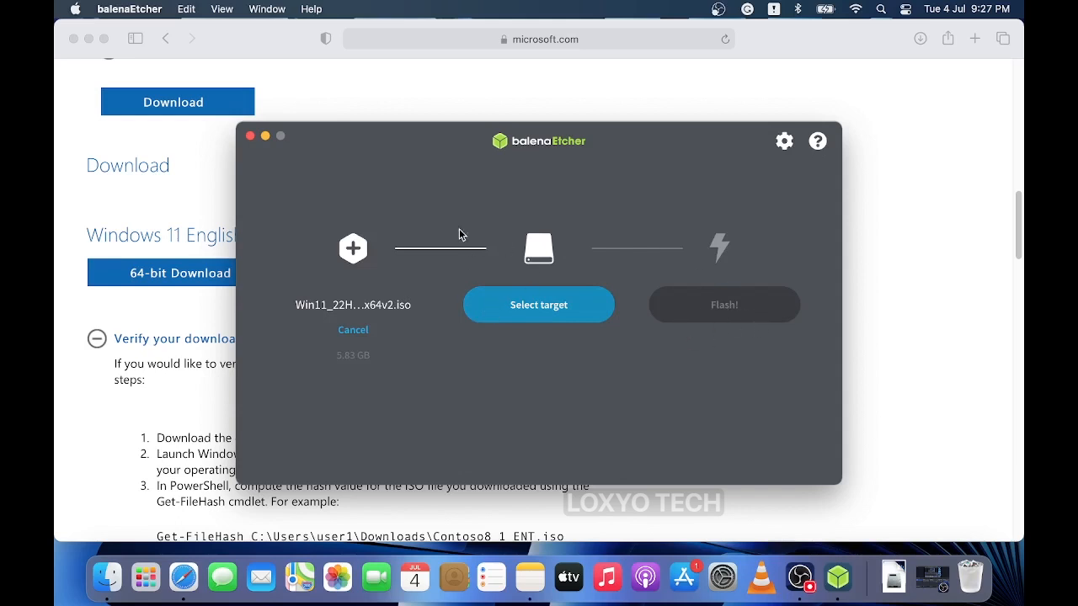